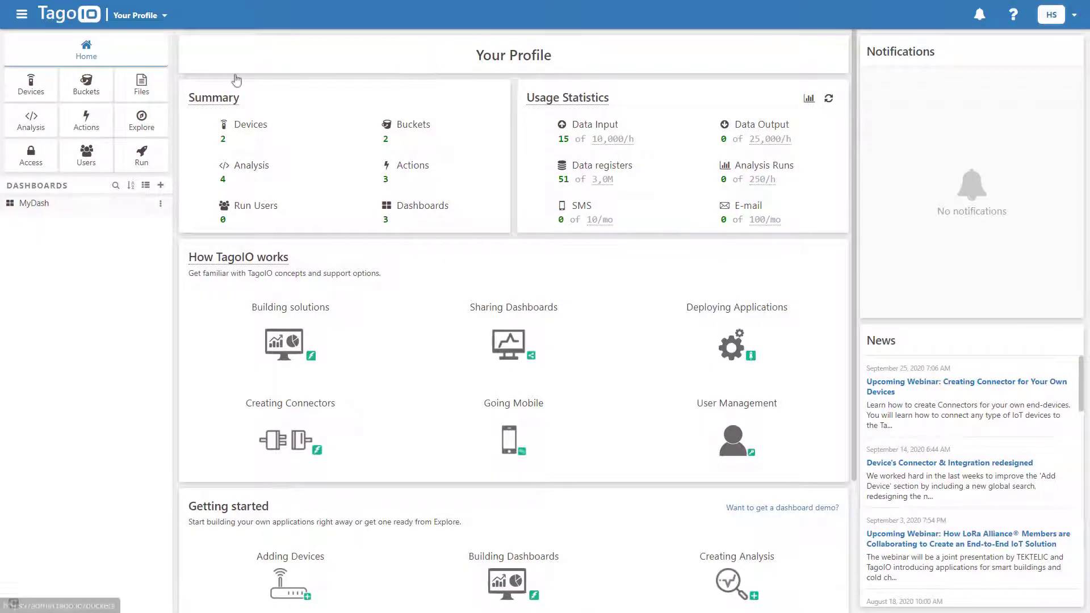
Filter the Add Device connector catalog to LoRaWAN TTN and browse its 199 connectors.
{"action": "left_click", "coordinate": [30, 85]}
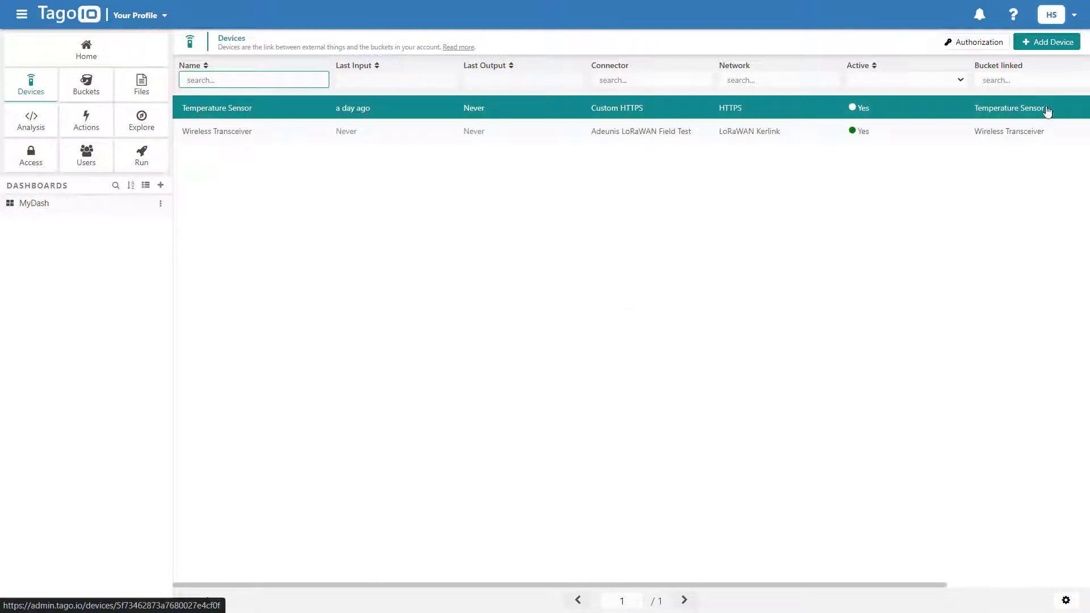
{"action": "left_click", "coordinate": [1047, 41]}
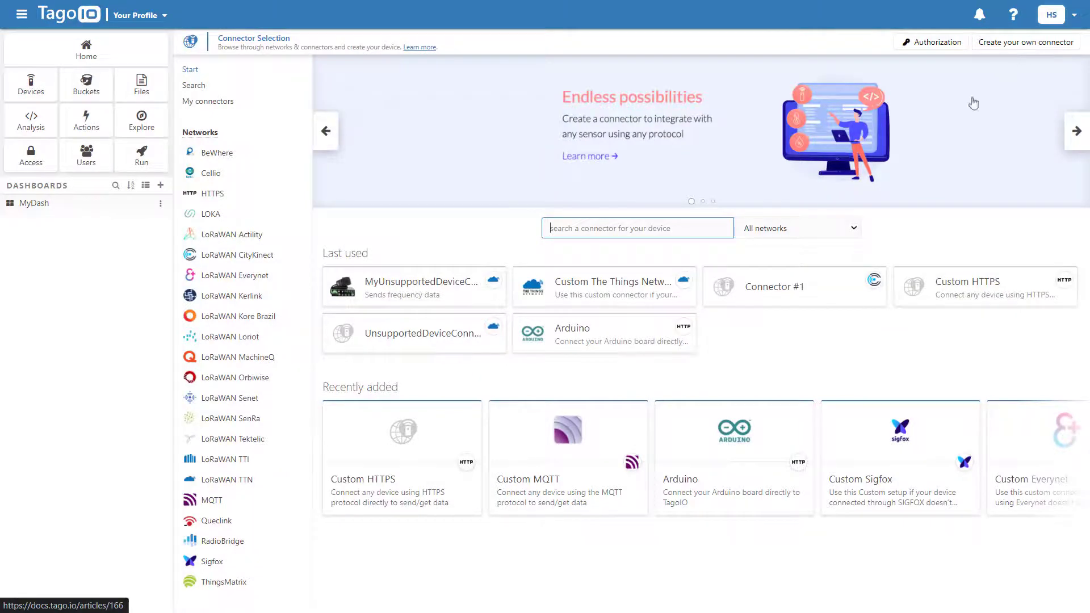
{"action": "left_click", "coordinate": [798, 227]}
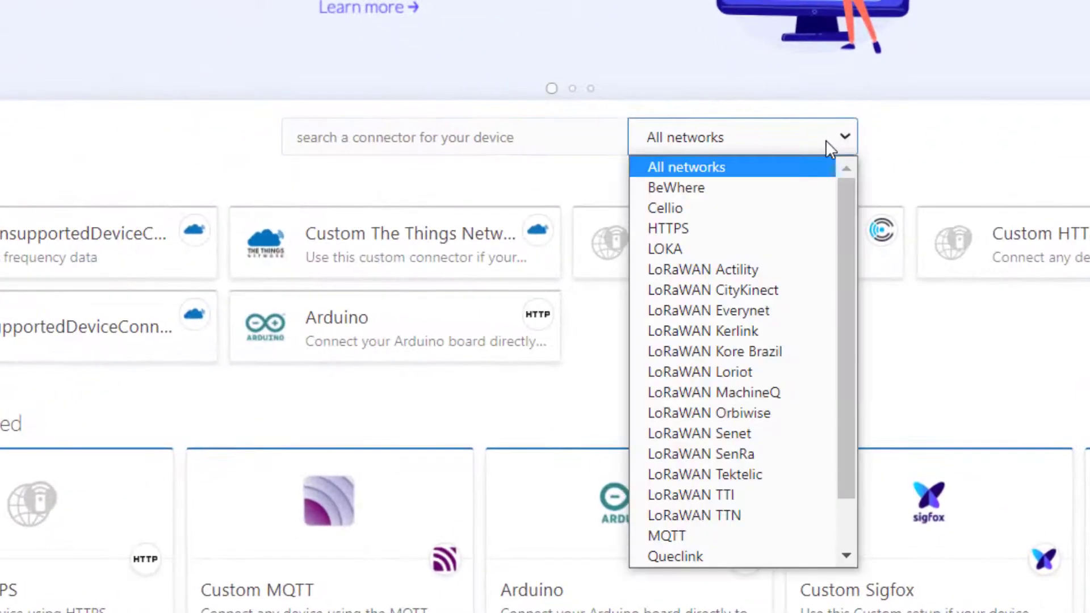
{"action": "mouse_move", "coordinate": [693, 515]}
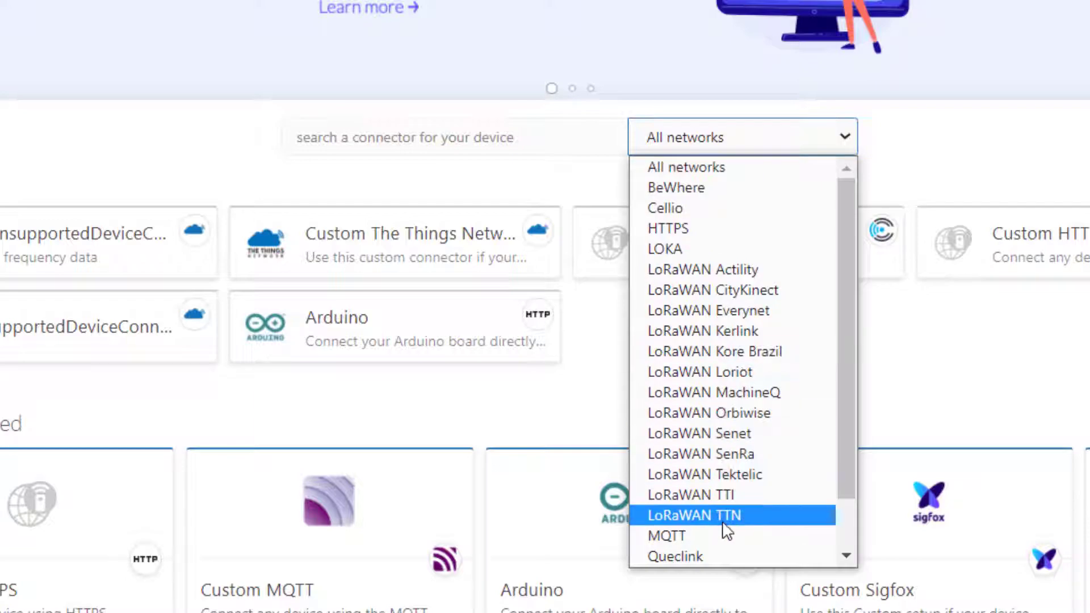
{"action": "left_click", "coordinate": [688, 514]}
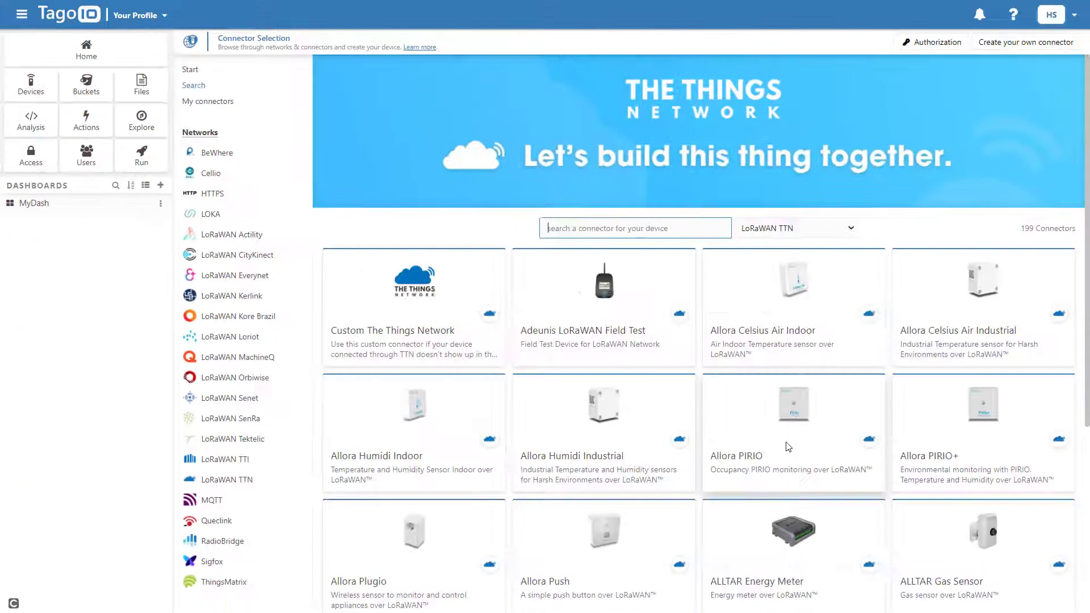
{"action": "scroll", "scroll_direction": "down", "scroll_amount": 3}
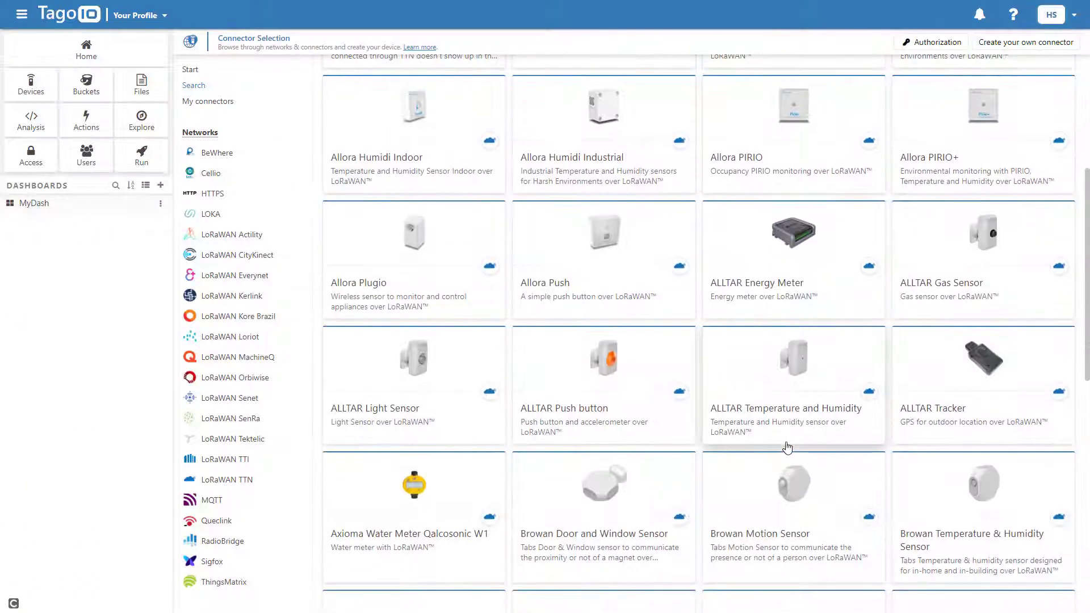
{"action": "scroll", "scroll_direction": "up", "scroll_amount": 3}
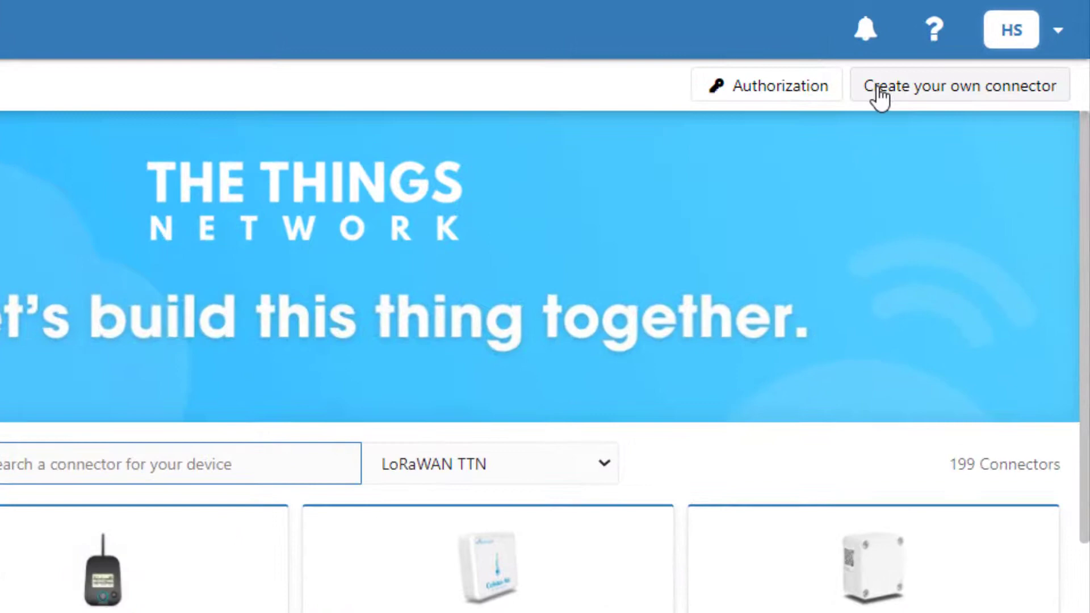
Create a custom connector named UnsupportedDeviceConnector on the LoRaWAN TTN network.
{"action": "left_click", "coordinate": [959, 86]}
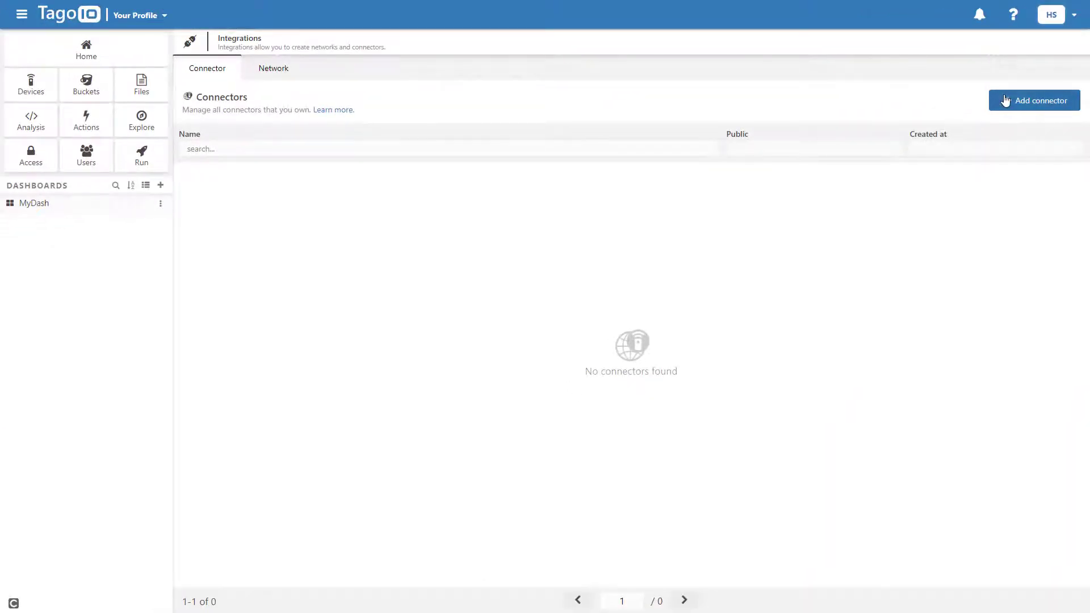
{"action": "left_click", "coordinate": [1034, 100]}
{"action": "type", "text": "Co"}
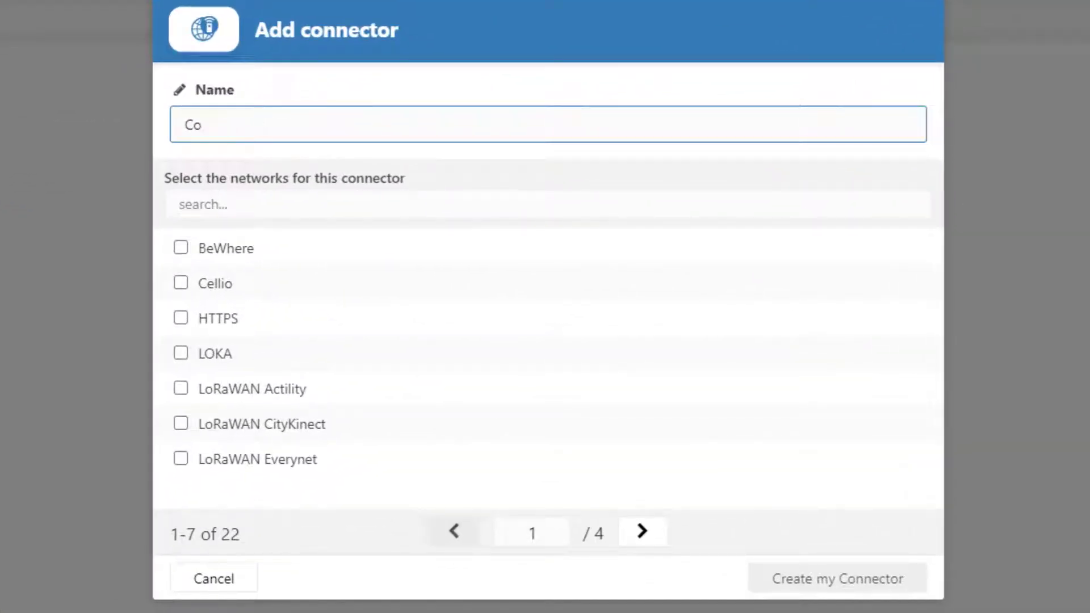
{"action": "type", "text": "UnsupportedDevic"}
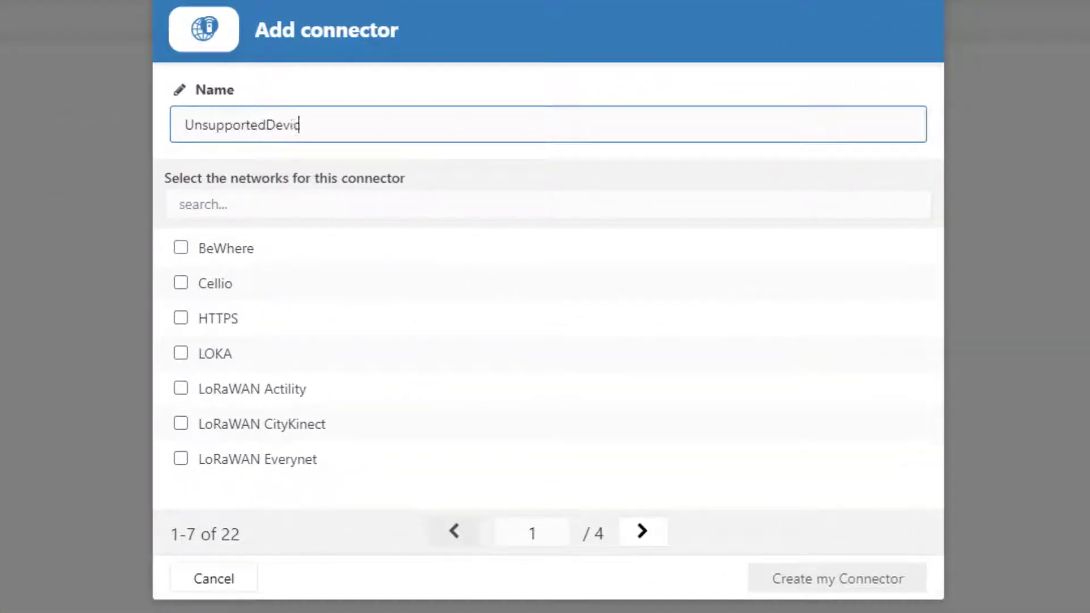
{"action": "type", "text": "eConnector"}
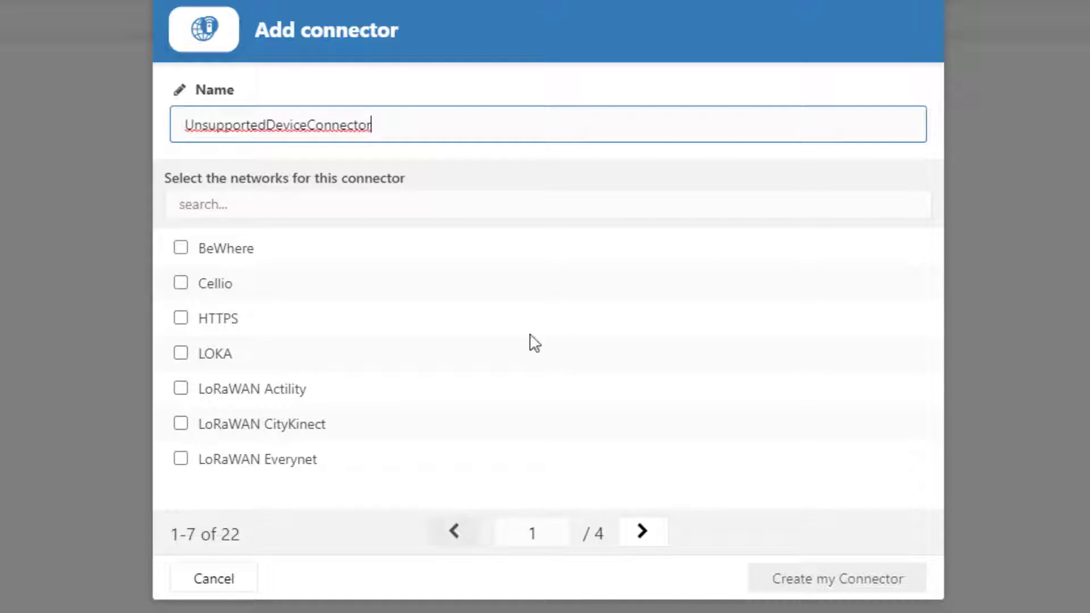
{"action": "mouse_move", "coordinate": [639, 532]}
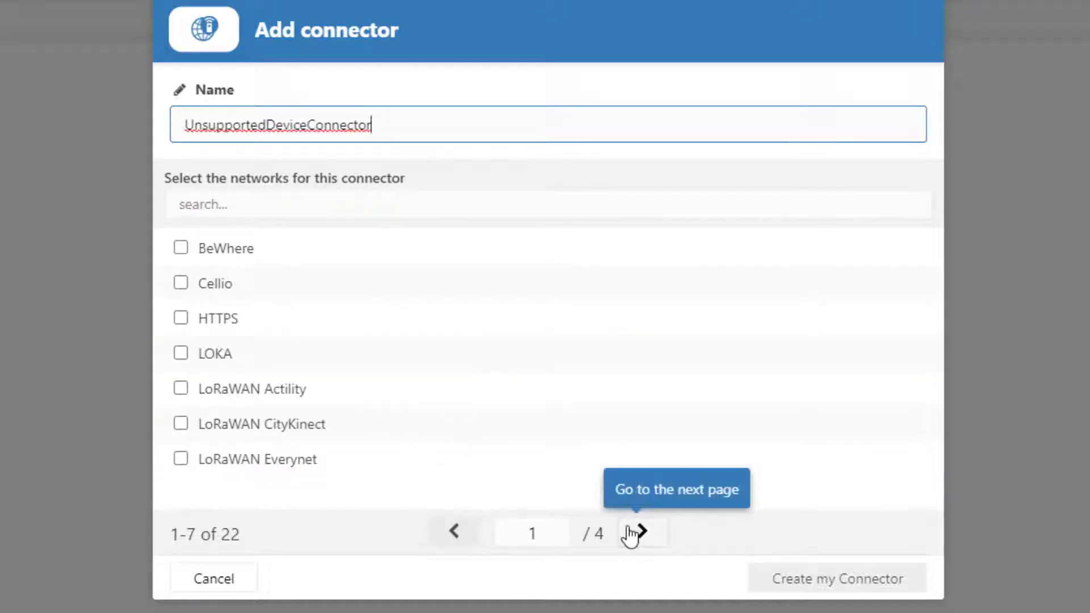
{"action": "left_click", "coordinate": [642, 532]}
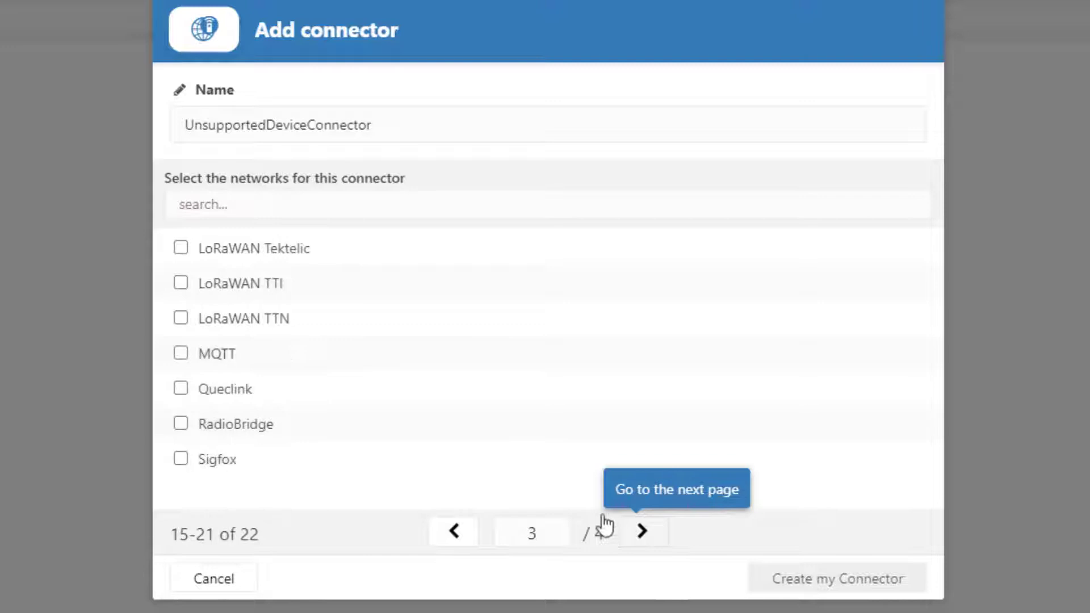
{"action": "left_click", "coordinate": [180, 318]}
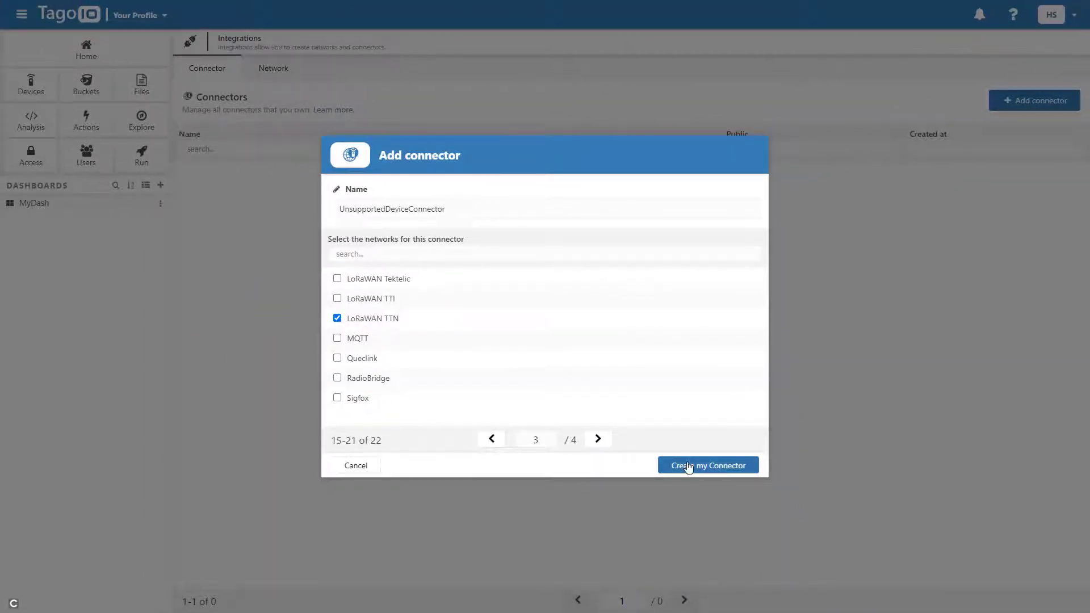
{"action": "left_click", "coordinate": [707, 465]}
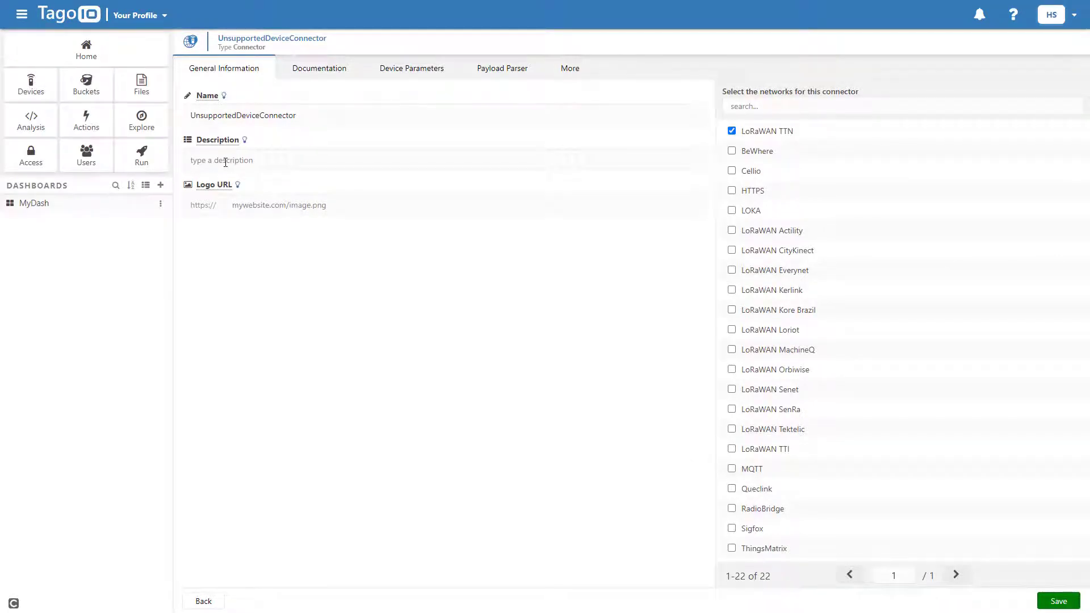
Describe the connector as 'Temperature and Humidity sensor'.
{"action": "left_click", "coordinate": [443, 160]}
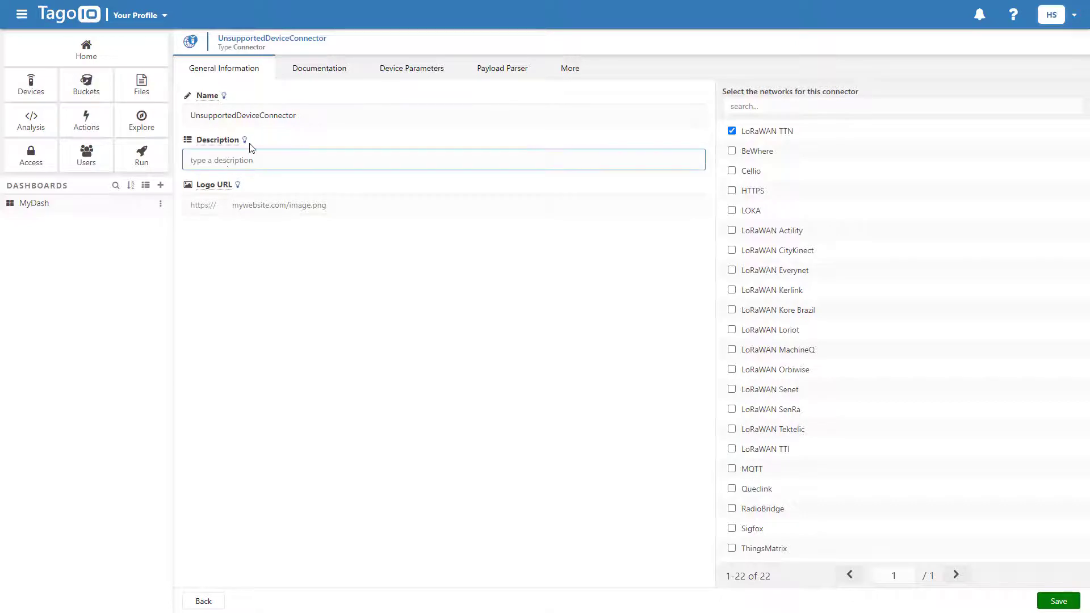
{"action": "type", "text": "Temperature and Humidity"}
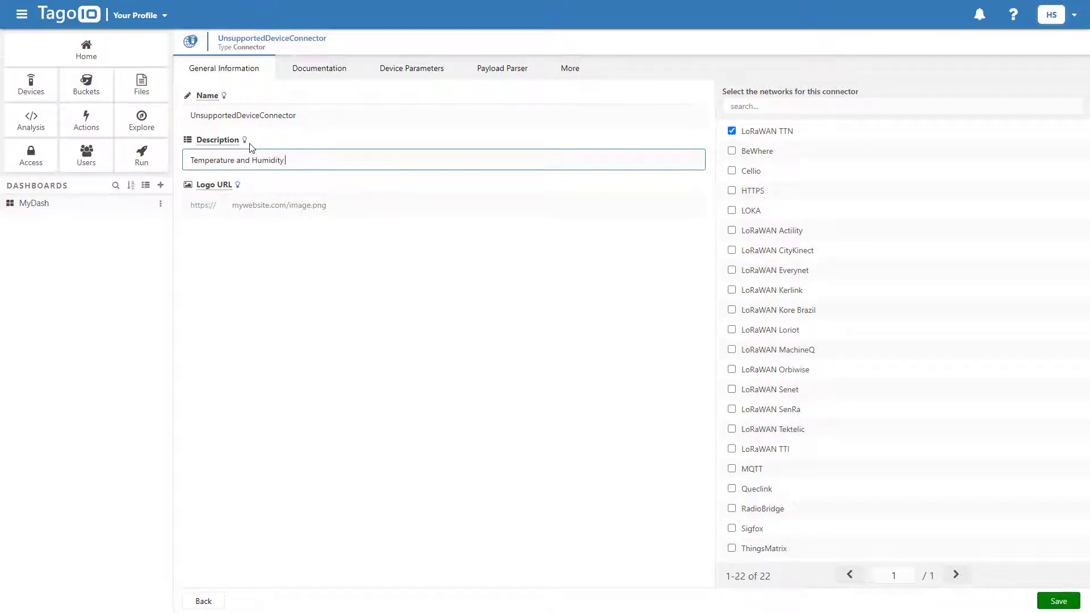
{"action": "type", "text": "sensor"}
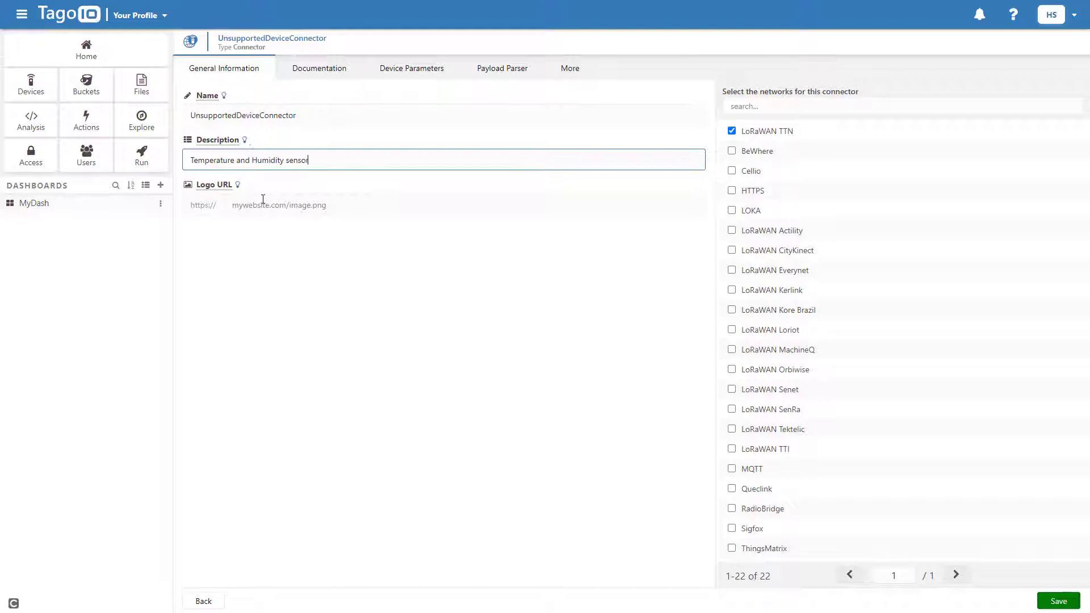
Set the connector documentation description to 'Sends temperature and humidity dat…'.
{"action": "left_click", "coordinate": [319, 68]}
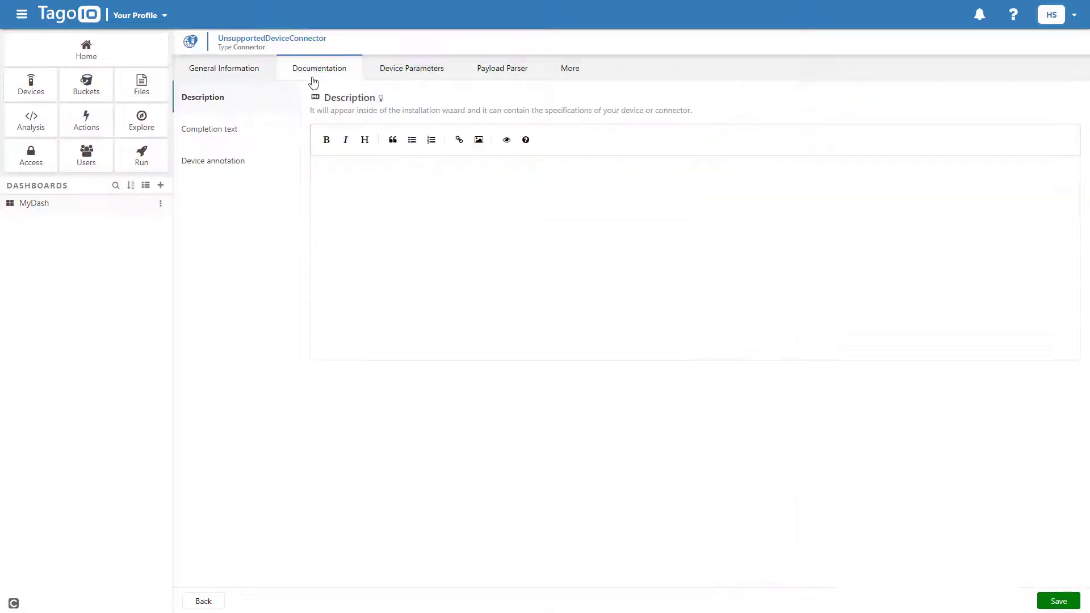
{"action": "type", "text": "Sends"}
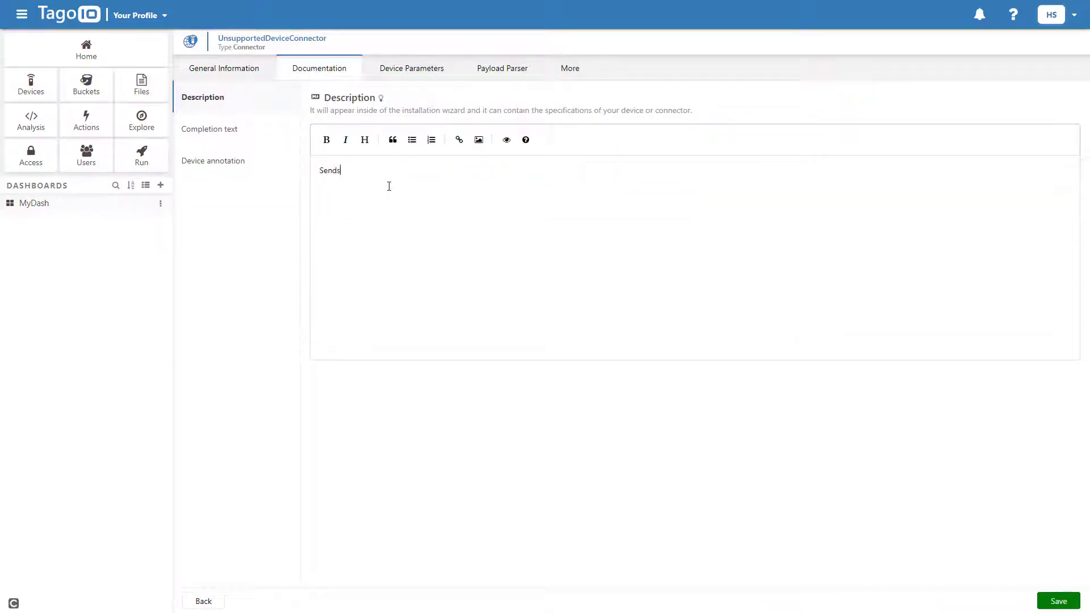
{"action": "type", "text": "tempe"}
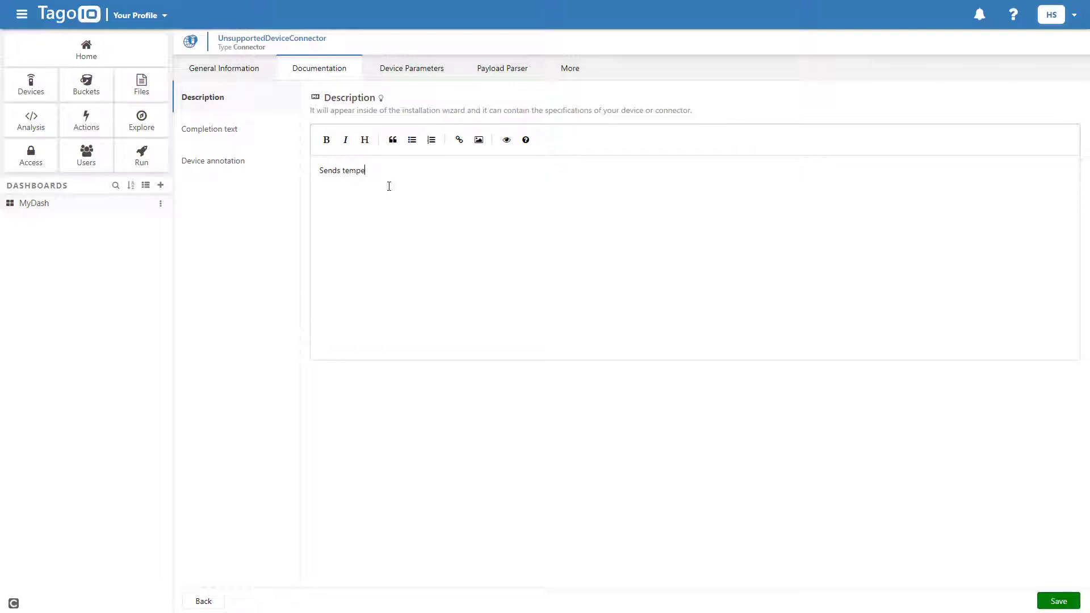
{"action": "type", "text": "rature and humidity dat"}
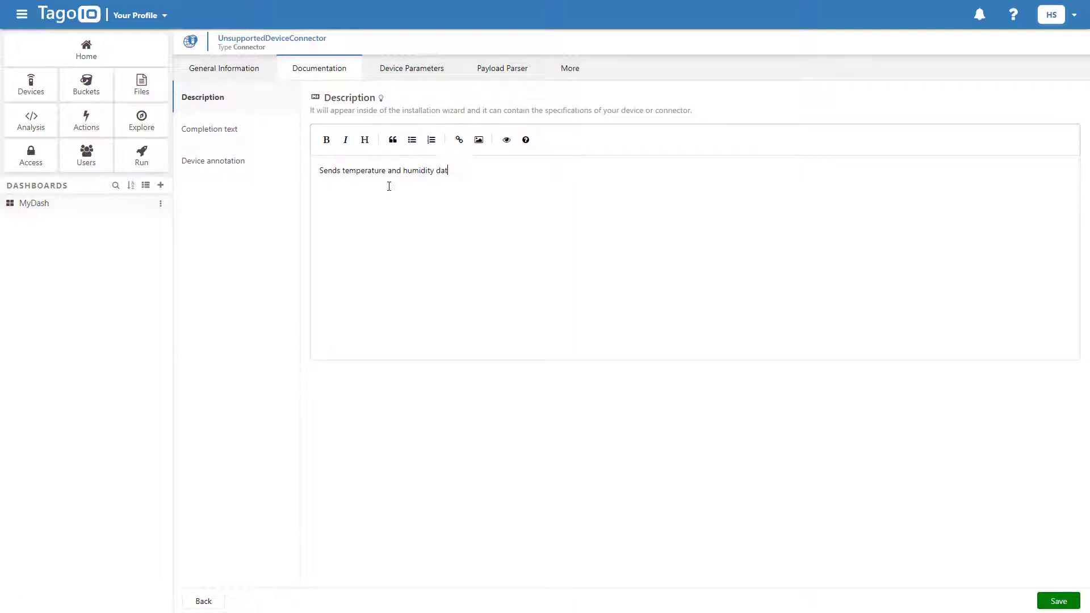
Open the still-empty completion text section of the documentation.
{"action": "left_click", "coordinate": [211, 129]}
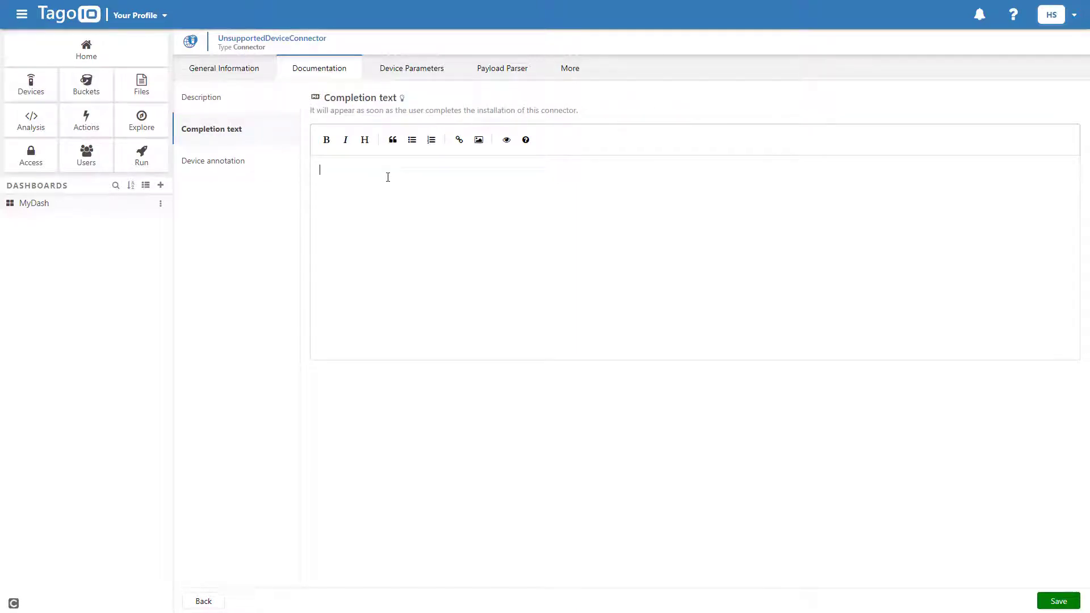
{"action": "left_click", "coordinate": [1057, 600]}
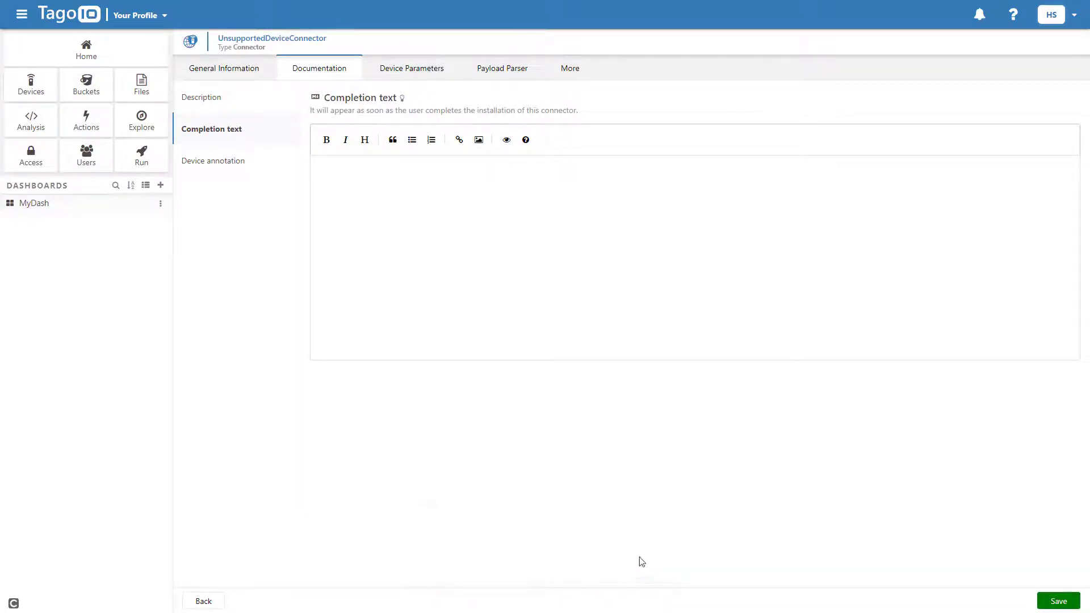
{"action": "left_click", "coordinate": [328, 181]}
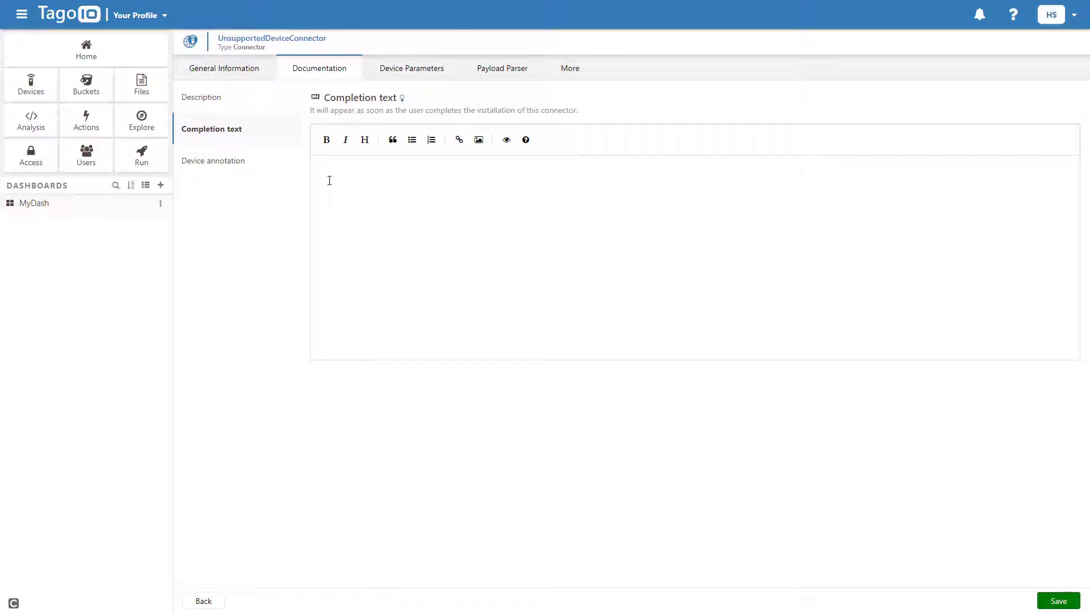
{"action": "mouse_move", "coordinate": [83, 211]}
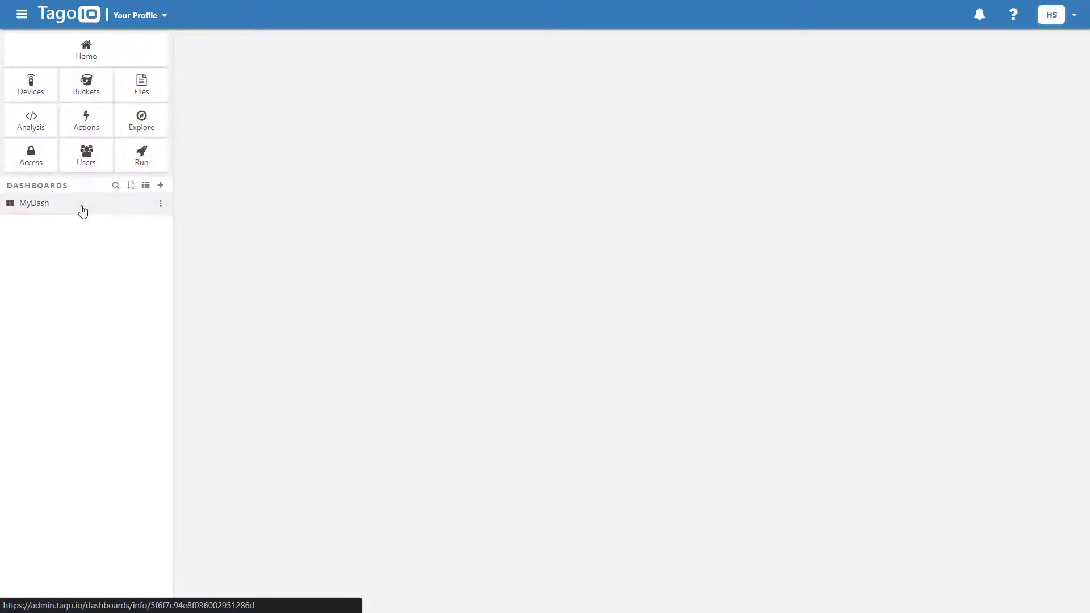
Copy MyDash's template distribution link, then return to the devices list.
{"action": "left_click", "coordinate": [33, 203]}
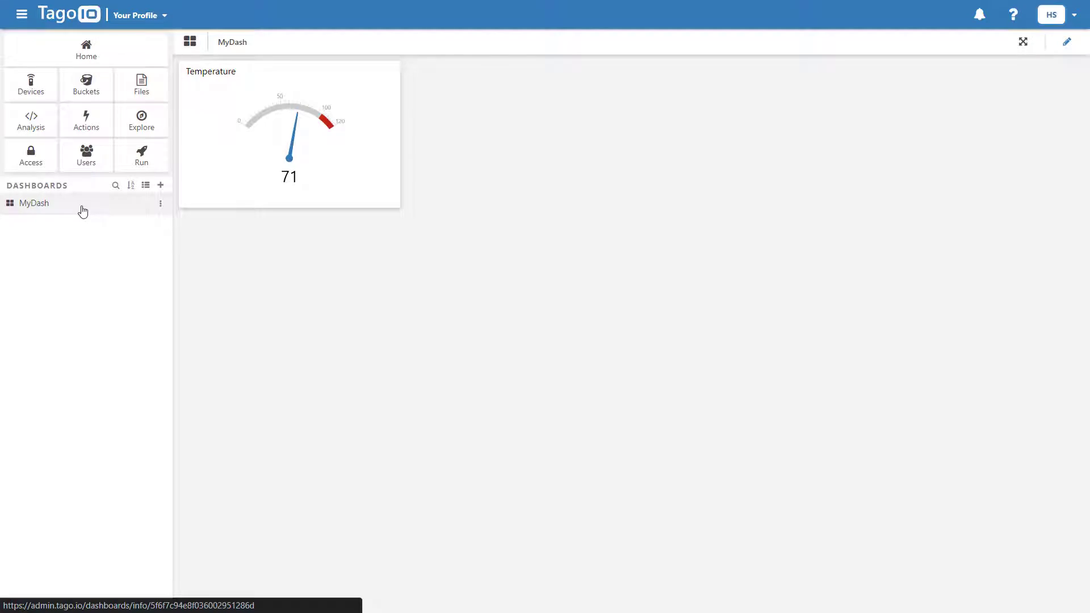
{"action": "mouse_move", "coordinate": [1065, 41]}
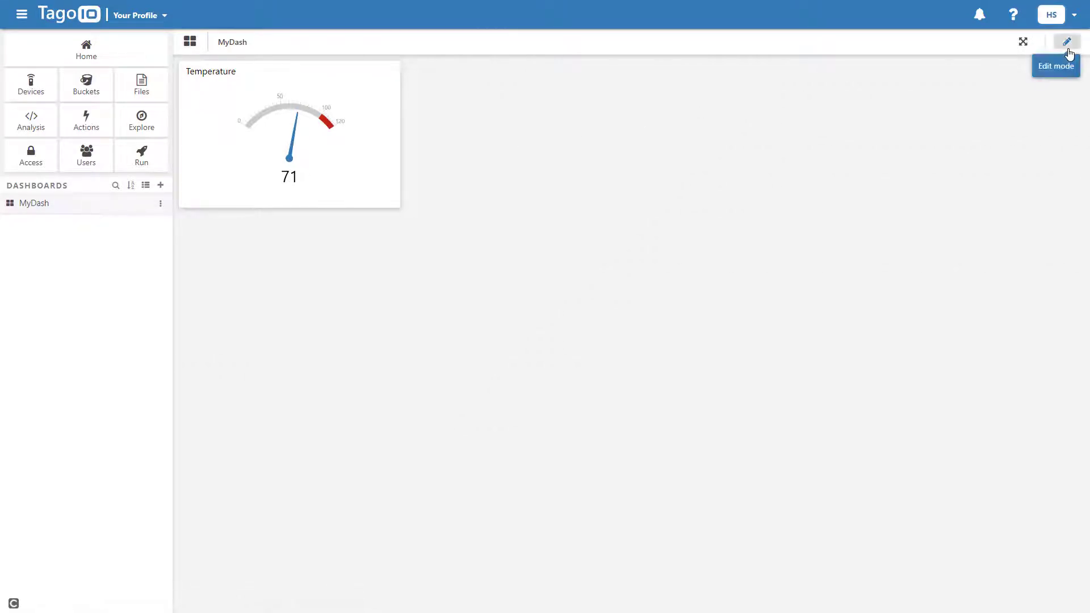
{"action": "left_click", "coordinate": [1067, 41]}
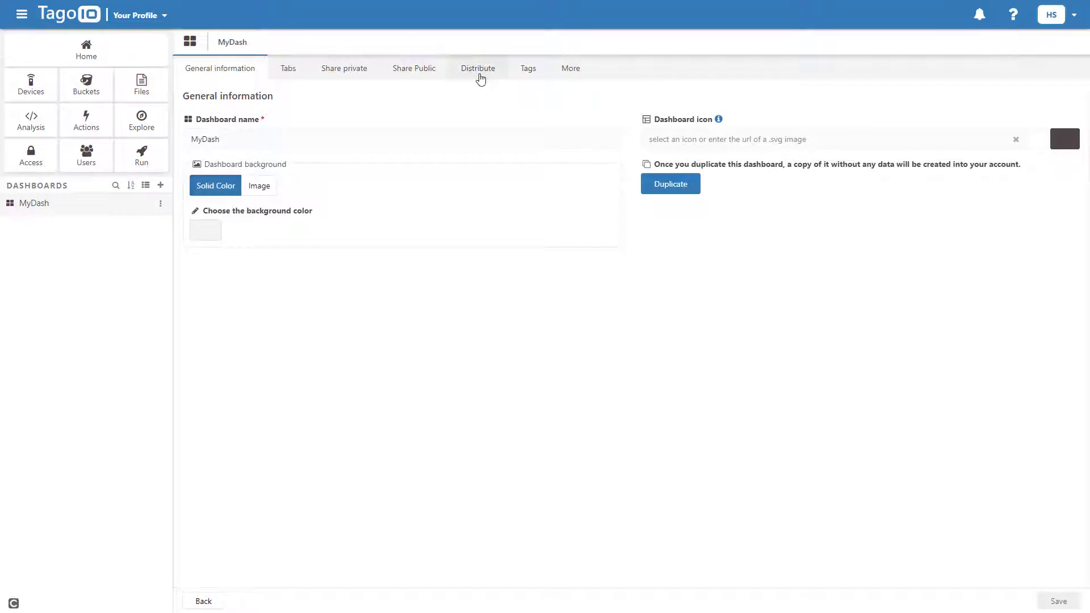
{"action": "left_click", "coordinate": [477, 67]}
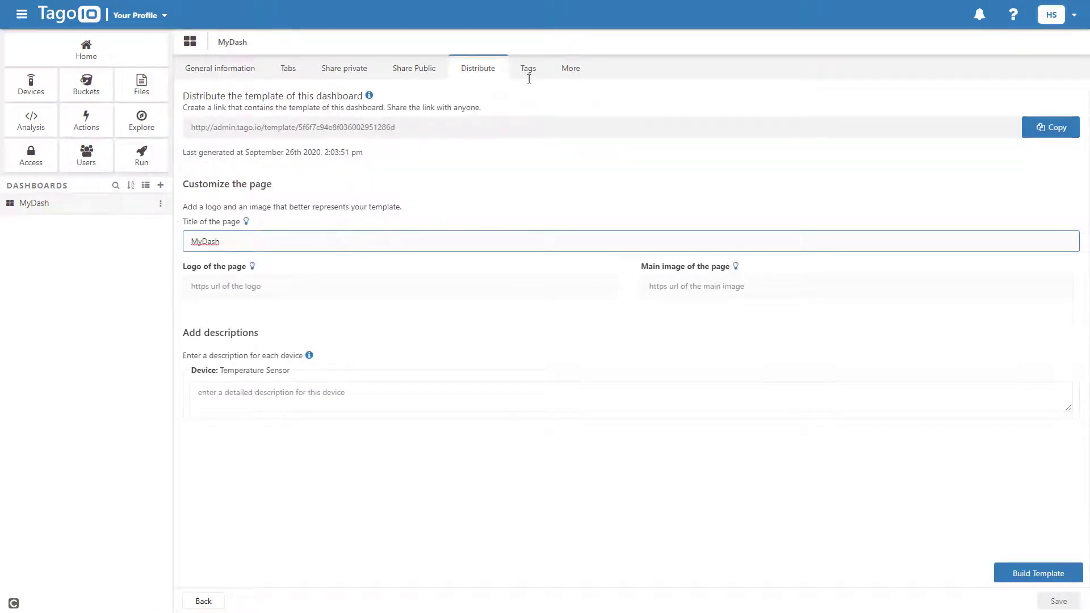
{"action": "left_click", "coordinate": [1050, 127]}
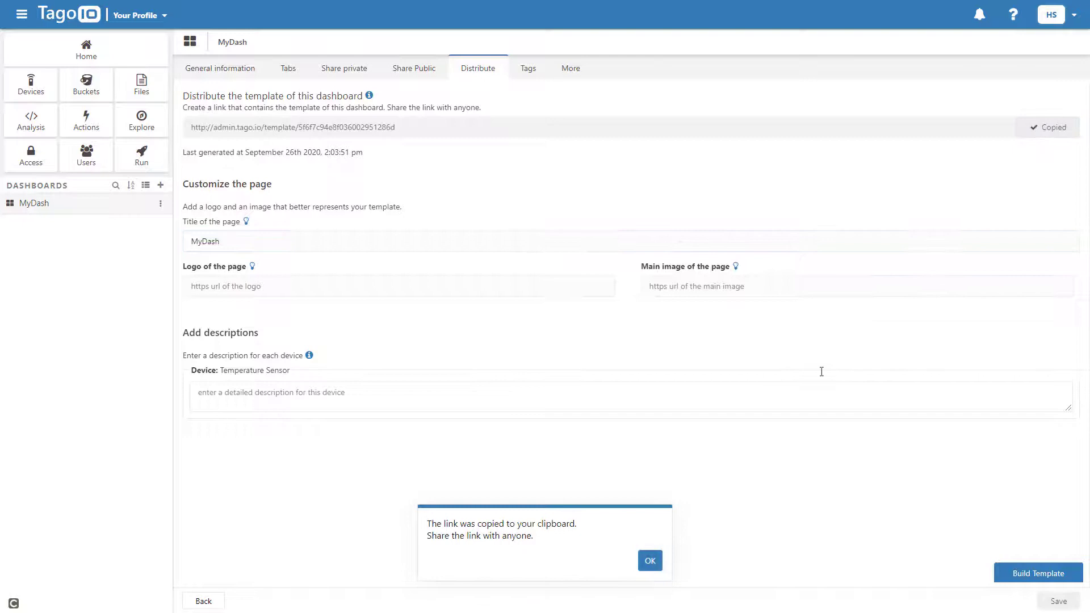
{"action": "left_click", "coordinate": [648, 560]}
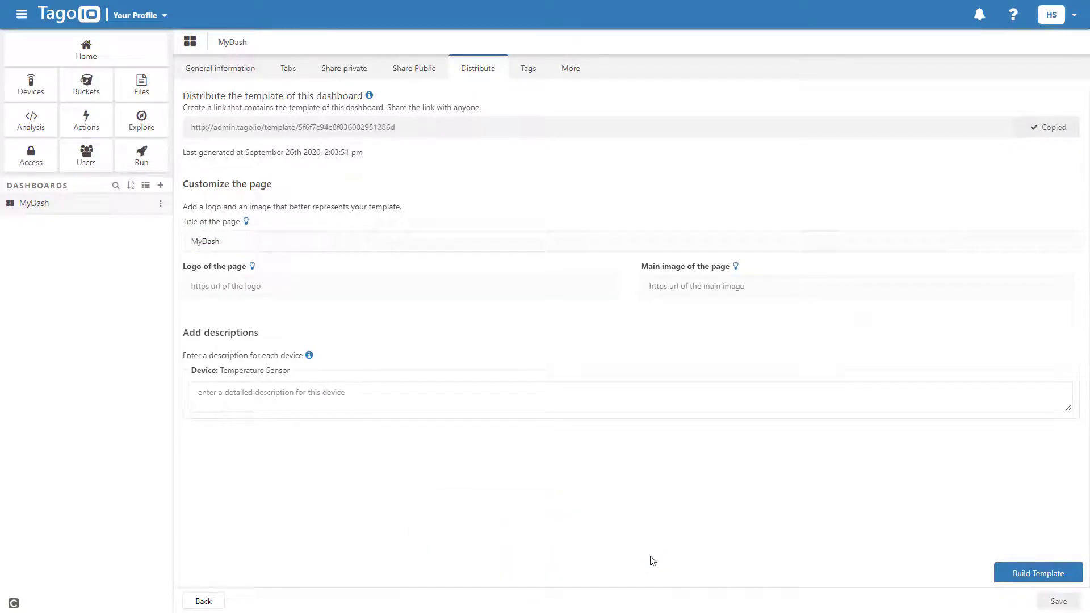
{"action": "left_click", "coordinate": [30, 84]}
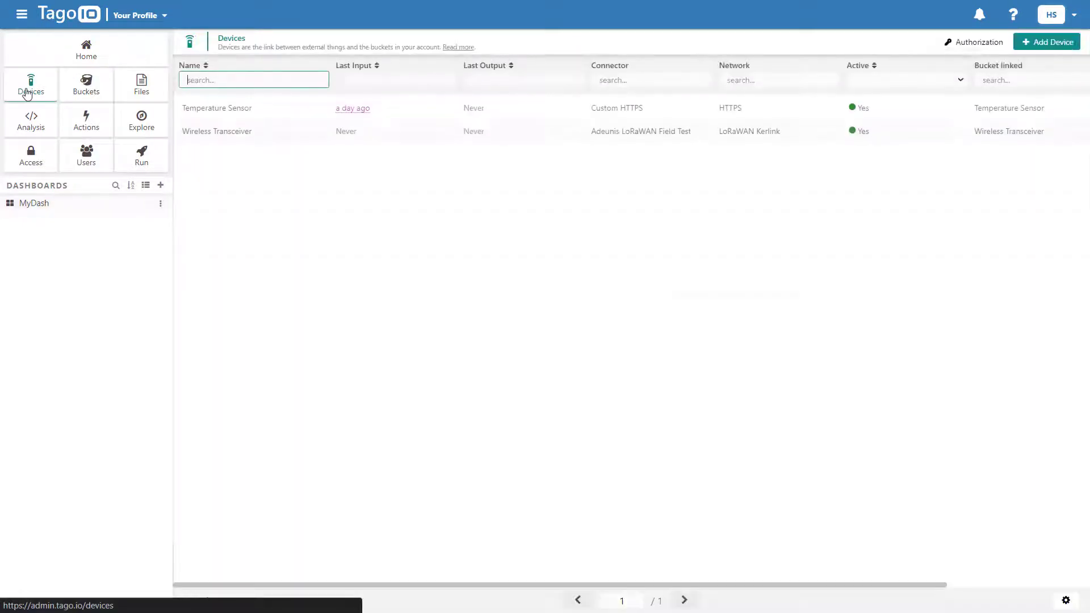
Find UnsupportedDeviceConnector under My connectors, cancel the install wizard, and open its general information.
{"action": "left_click", "coordinate": [1046, 41]}
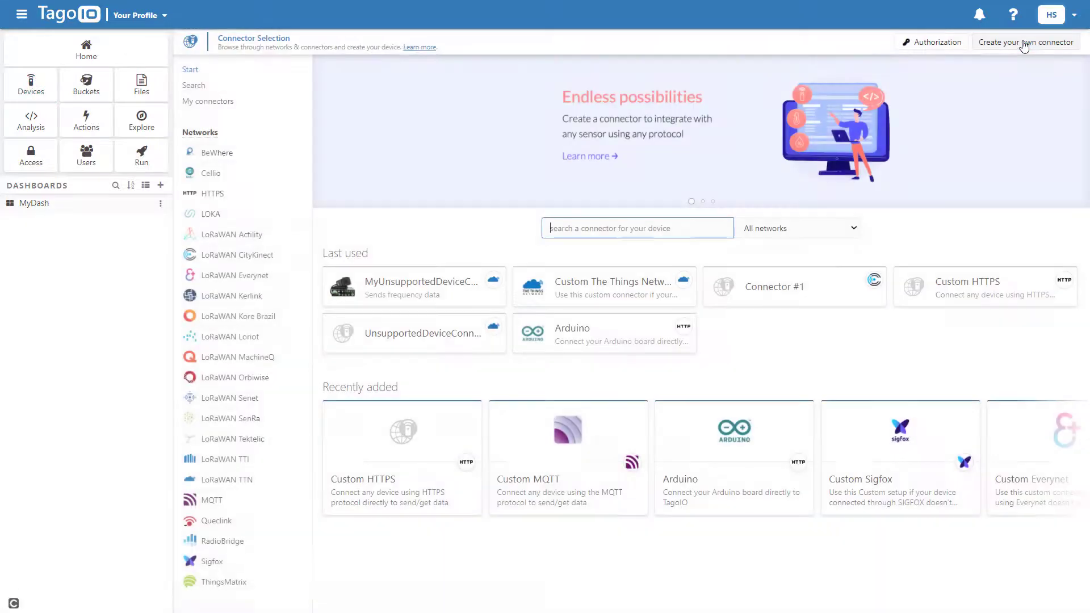
{"action": "left_click", "coordinate": [207, 101]}
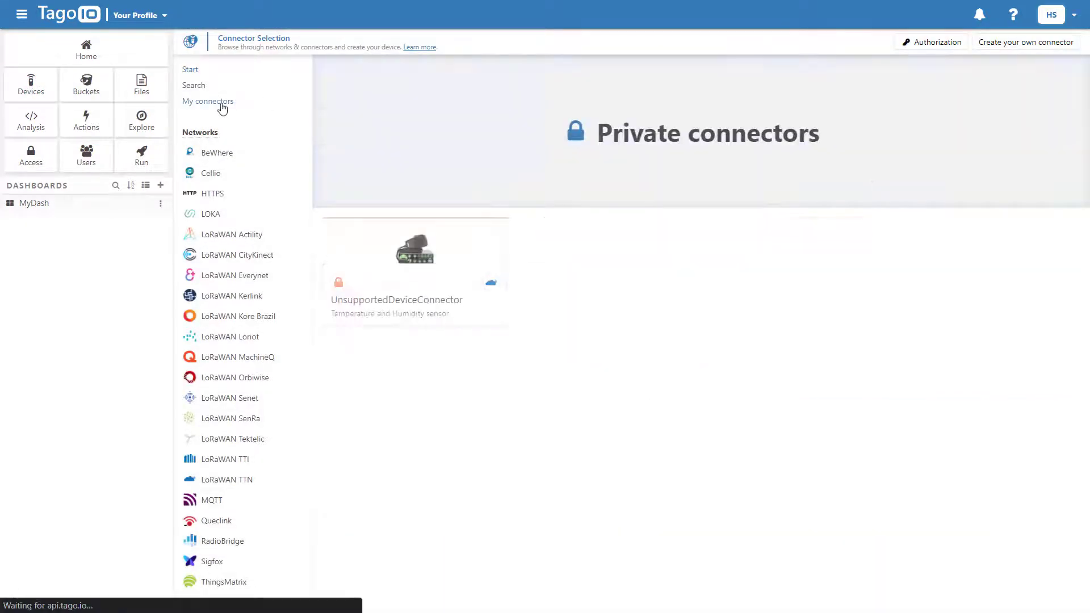
{"action": "left_click", "coordinate": [414, 264]}
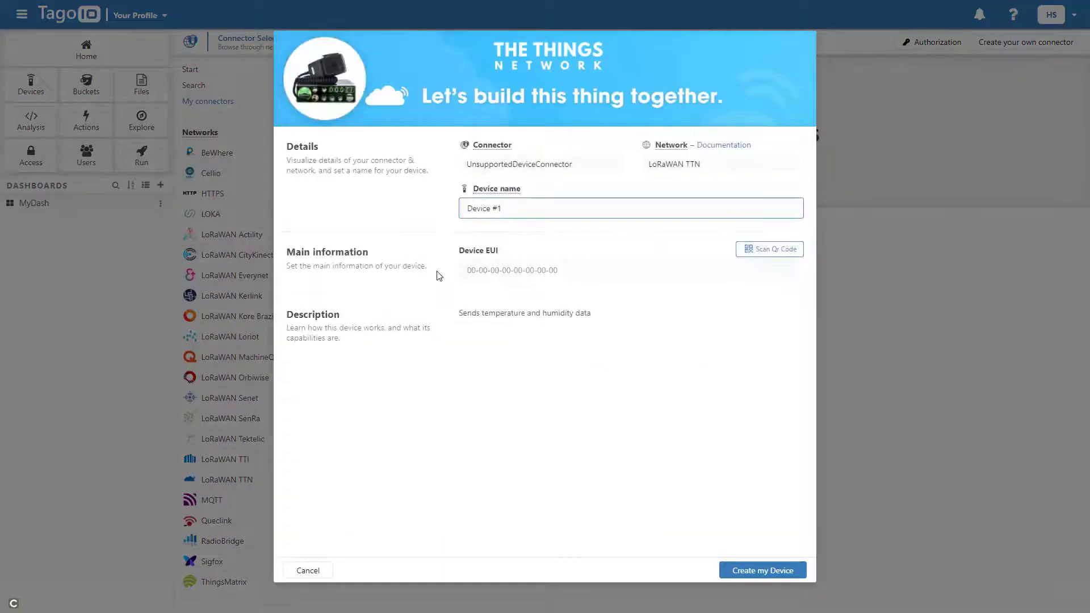
{"action": "left_click", "coordinate": [307, 570]}
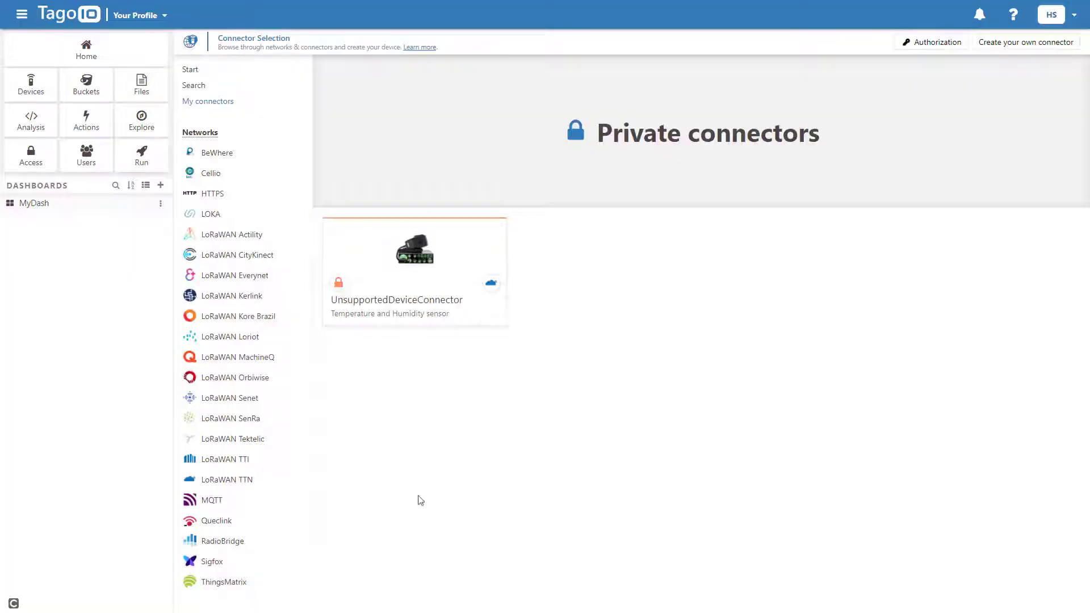
{"action": "left_click", "coordinate": [208, 101]}
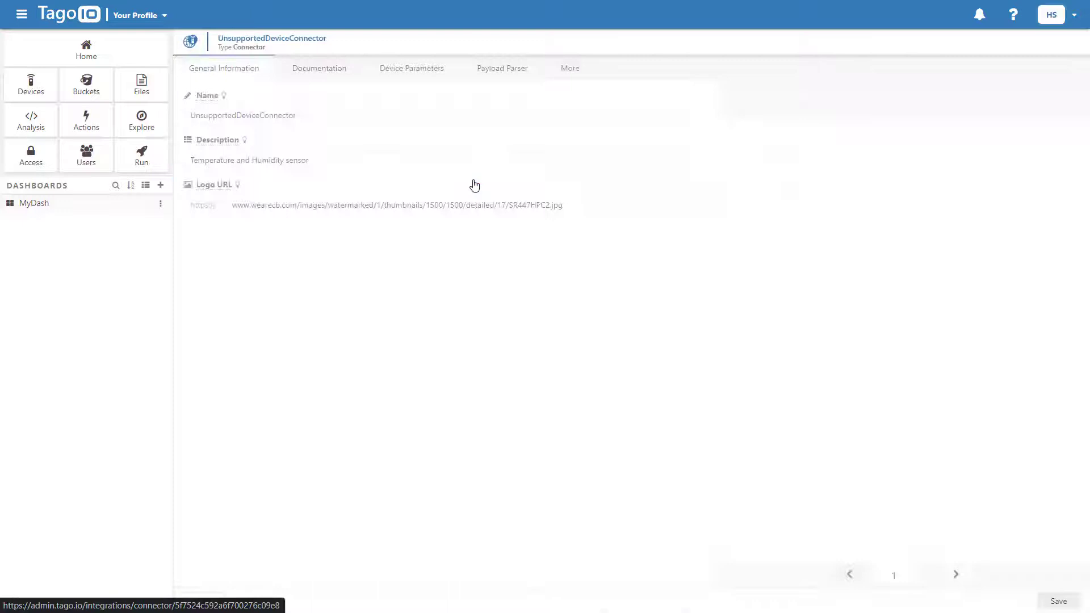
Add a 'Download dashboard template' link to the completion text and begin a device annotation note.
{"action": "left_click", "coordinate": [320, 68]}
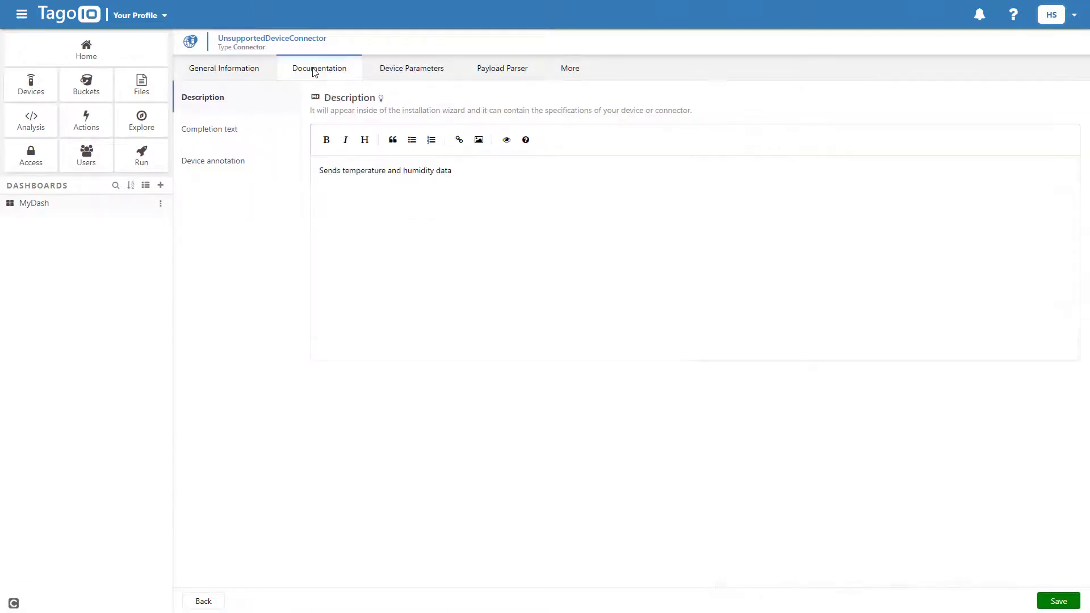
{"action": "left_click", "coordinate": [212, 129]}
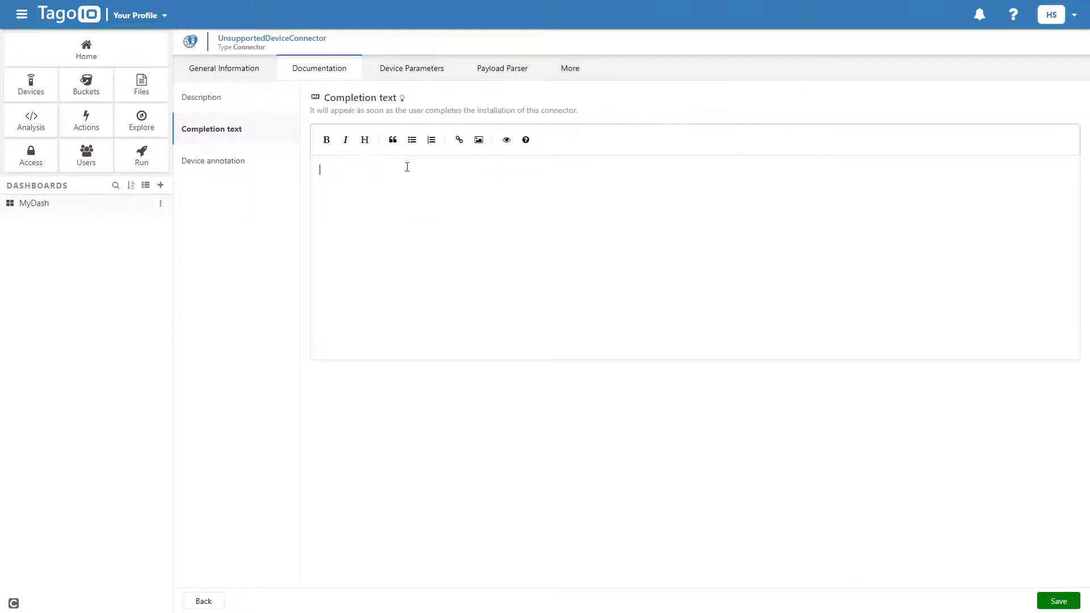
{"action": "left_click", "coordinate": [458, 139]}
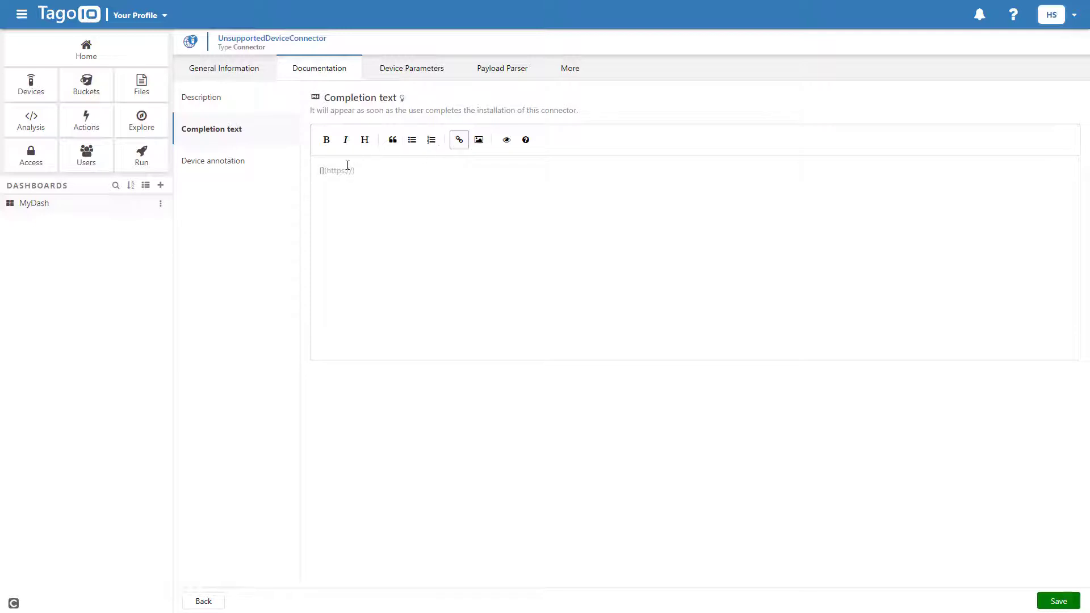
{"action": "type", "text": "Download"}
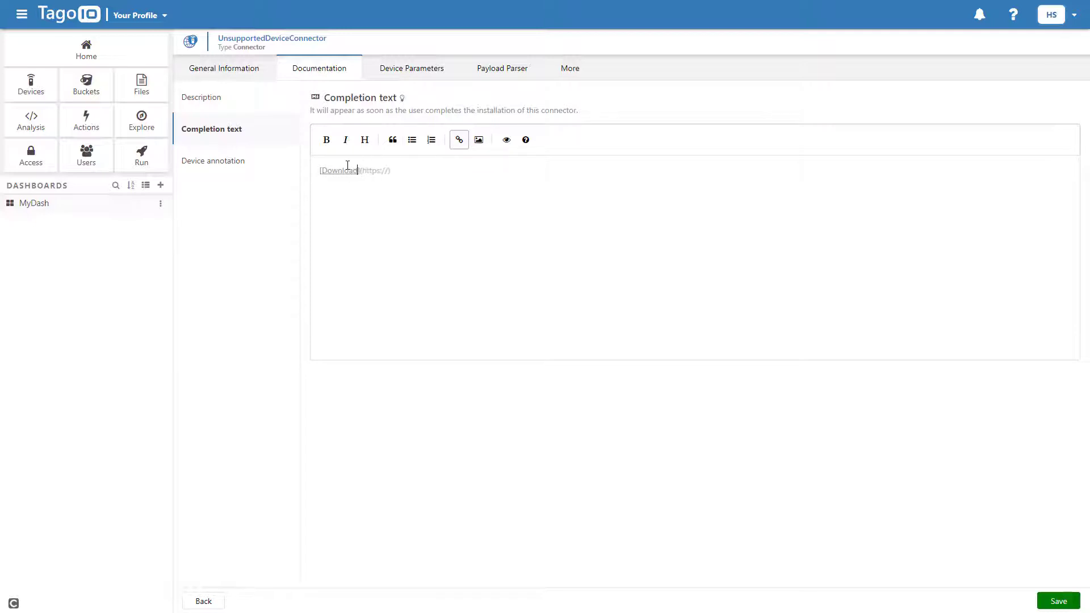
{"action": "type", "text": "d"}
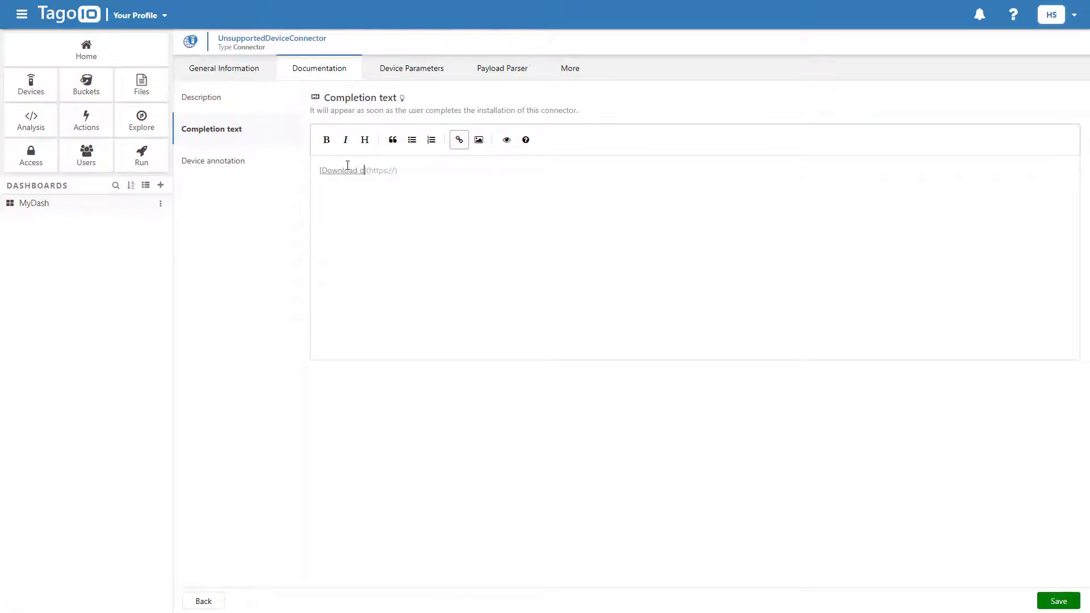
{"action": "type", "text": "dashboard template]"}
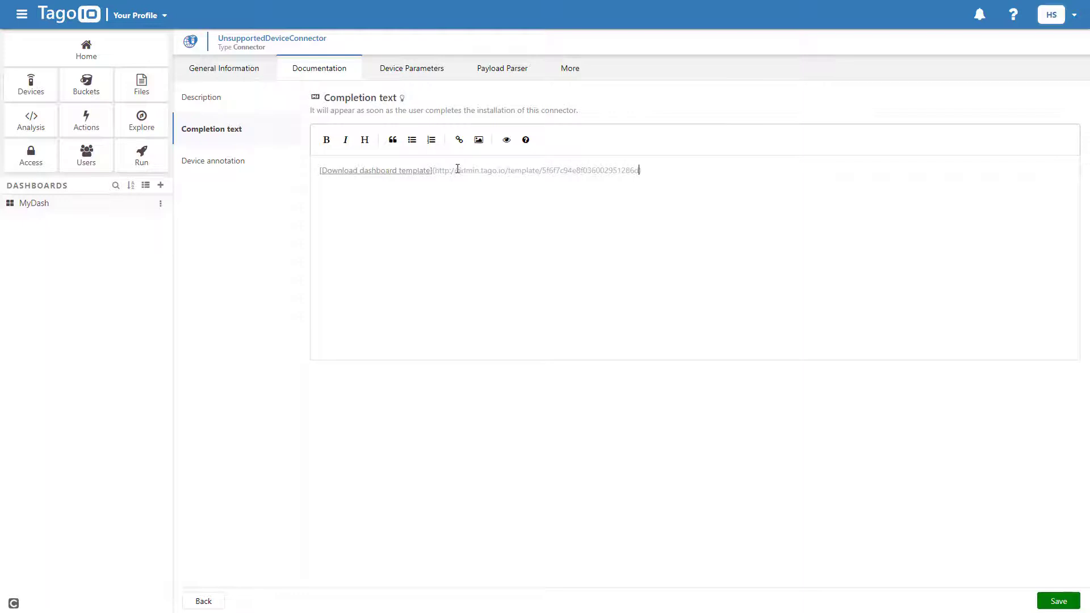
{"action": "left_click", "coordinate": [214, 160]}
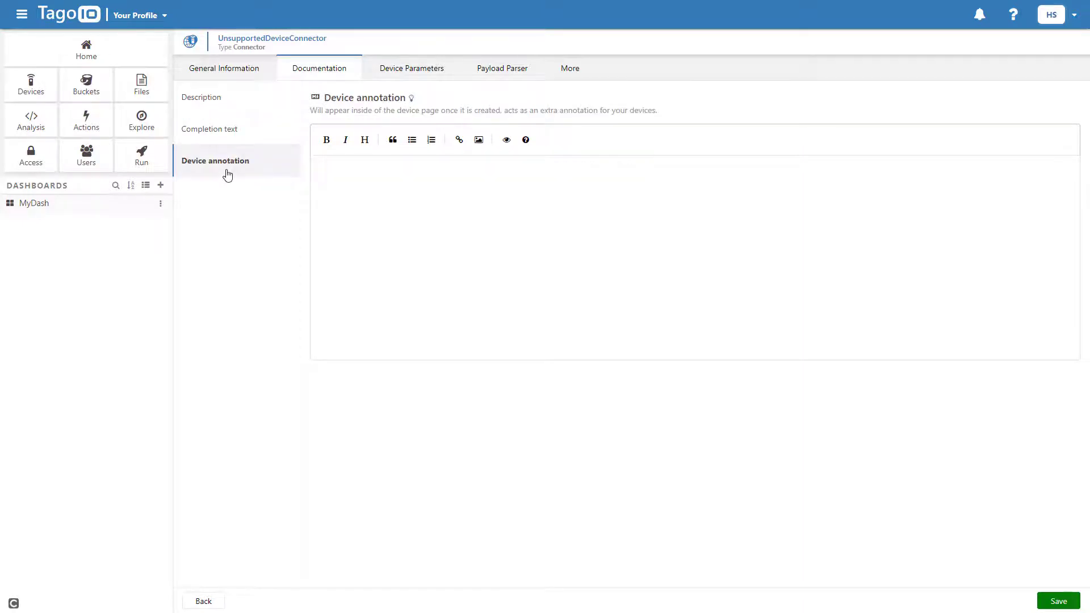
{"action": "mouse_move", "coordinate": [449, 176]}
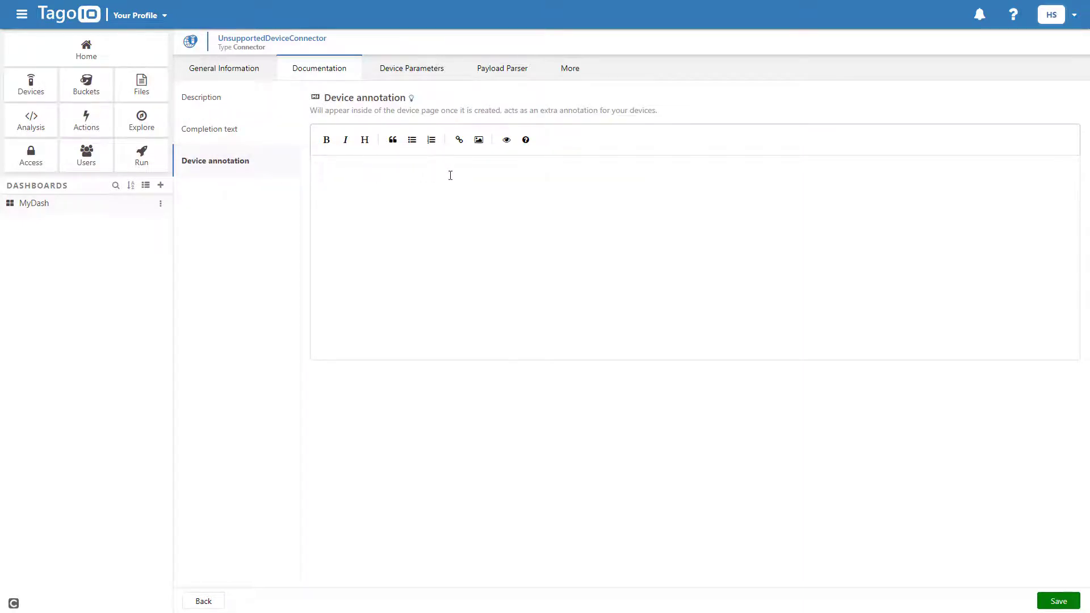
{"action": "type", "text": "device annotation --"}
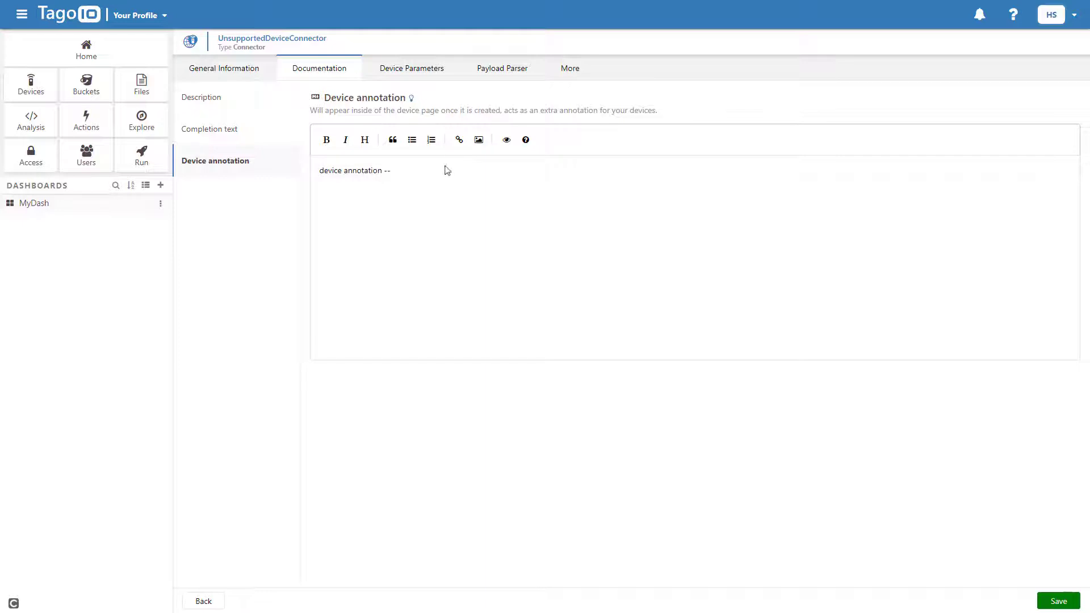
Add parameter density_level, alias Density, as Number with default 100 in the Advanced section.
{"action": "left_click", "coordinate": [411, 68]}
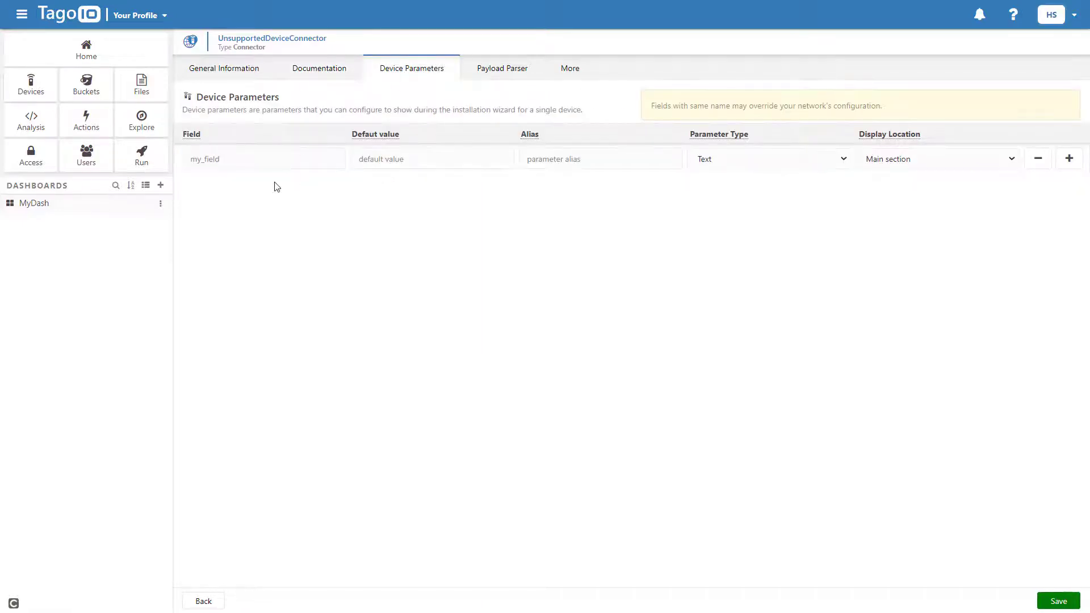
{"action": "type", "text": "density_level"}
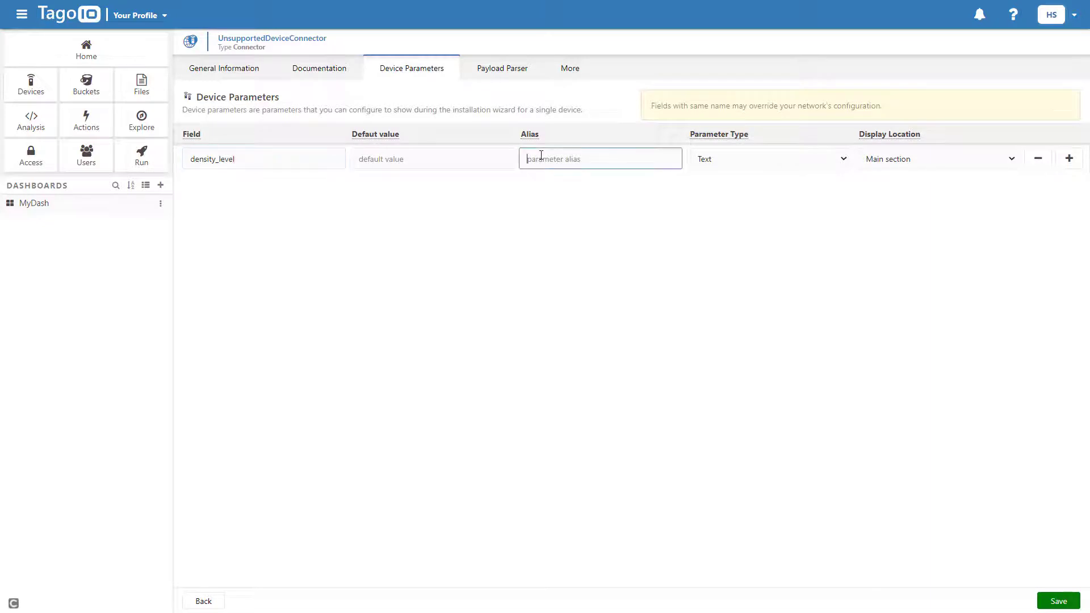
{"action": "type", "text": "Density"}
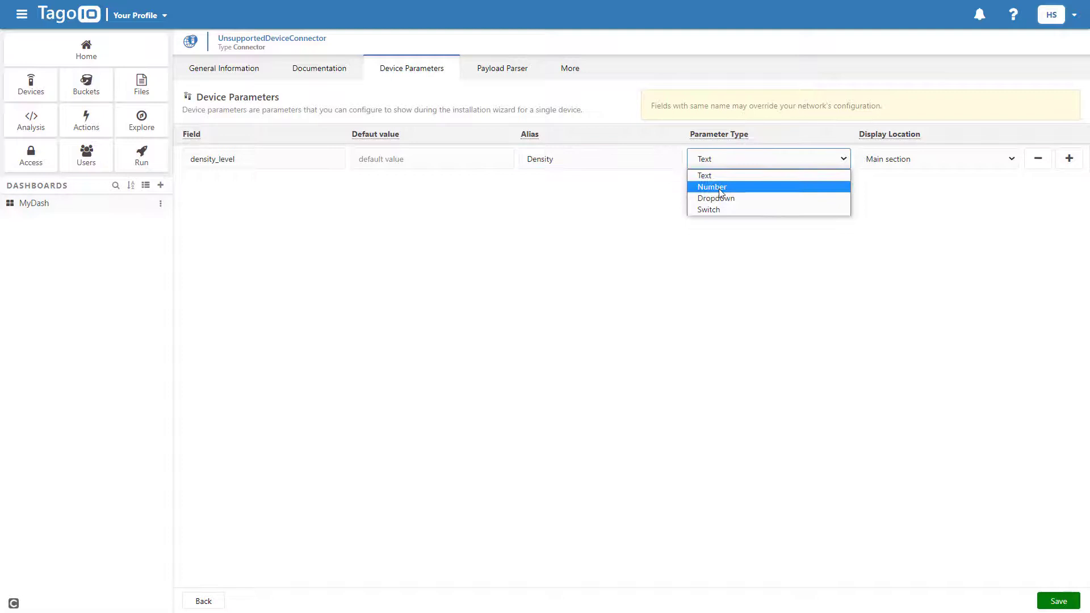
{"action": "left_click", "coordinate": [712, 186]}
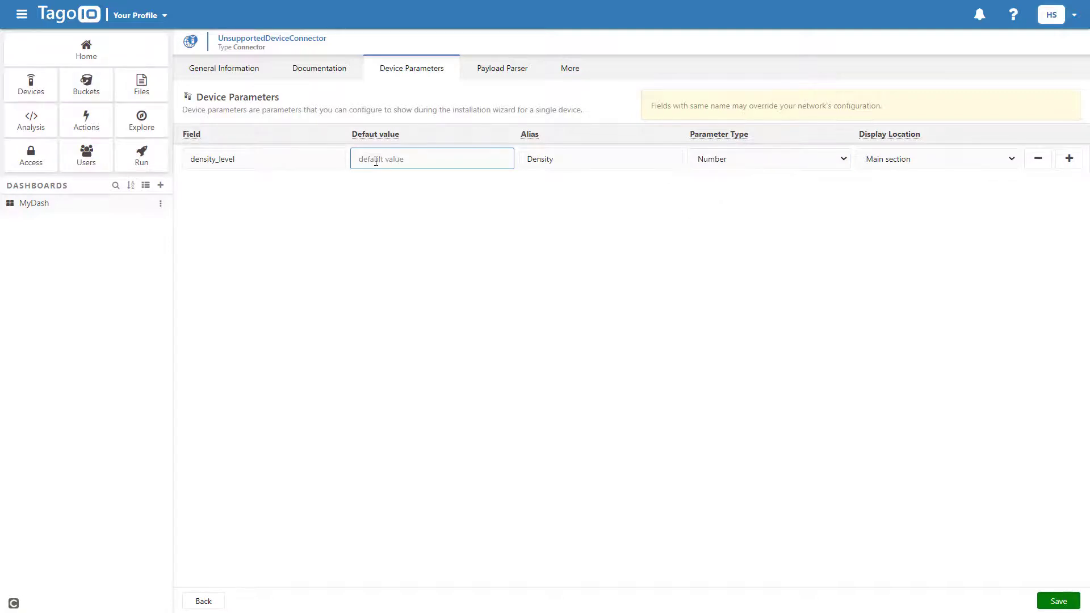
{"action": "type", "text": "100"}
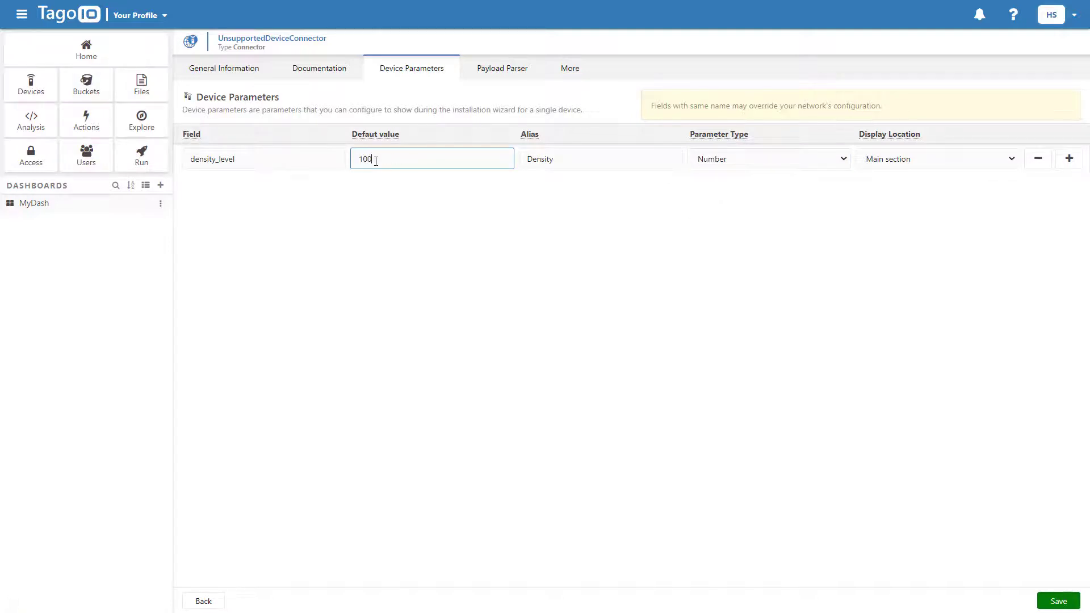
{"action": "left_click", "coordinate": [936, 159]}
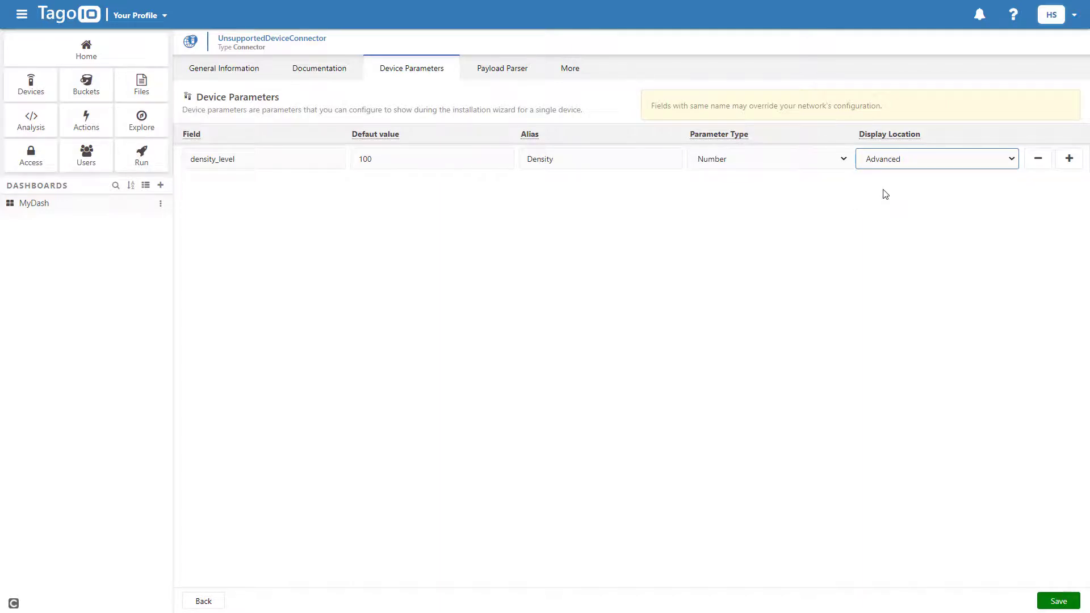
{"action": "left_click", "coordinate": [1057, 601]}
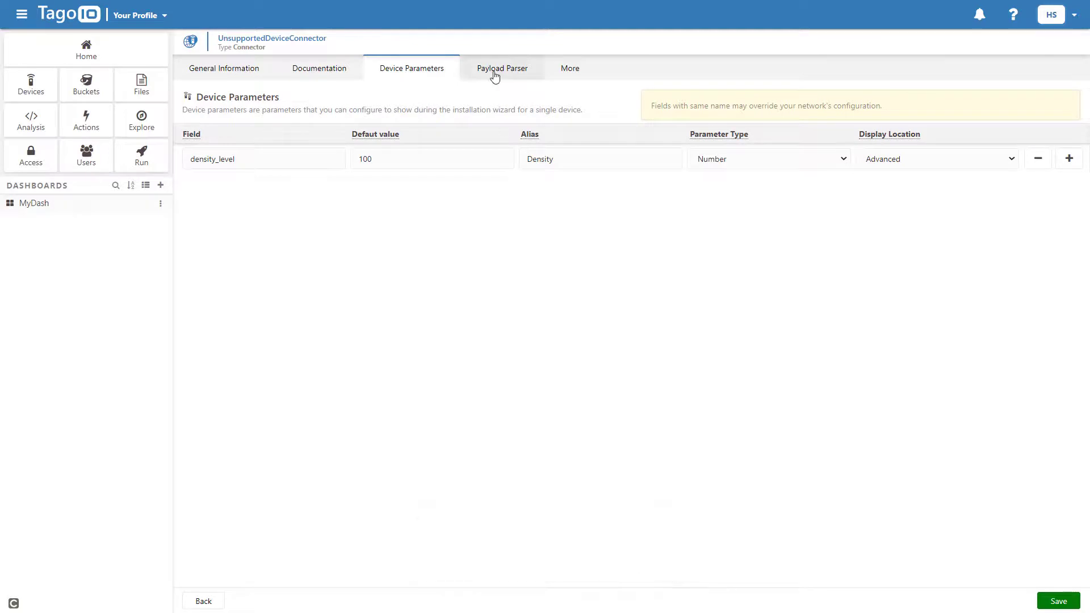
Load the 'Parse Example for LoRaWAN' snippet as payload parser and save the connector.
{"action": "left_click", "coordinate": [502, 69]}
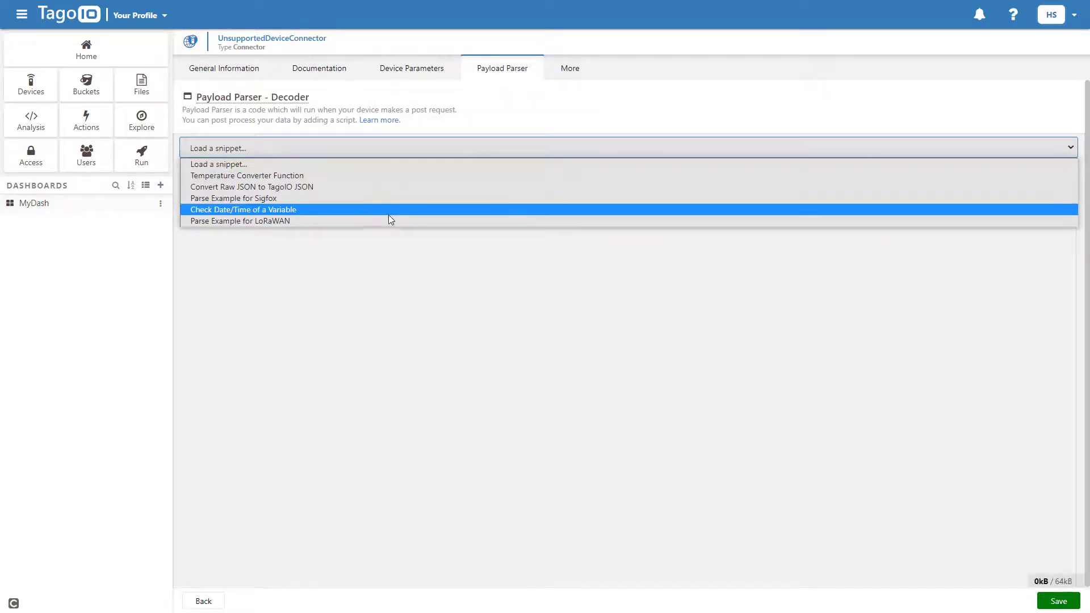
{"action": "left_click", "coordinate": [244, 209]}
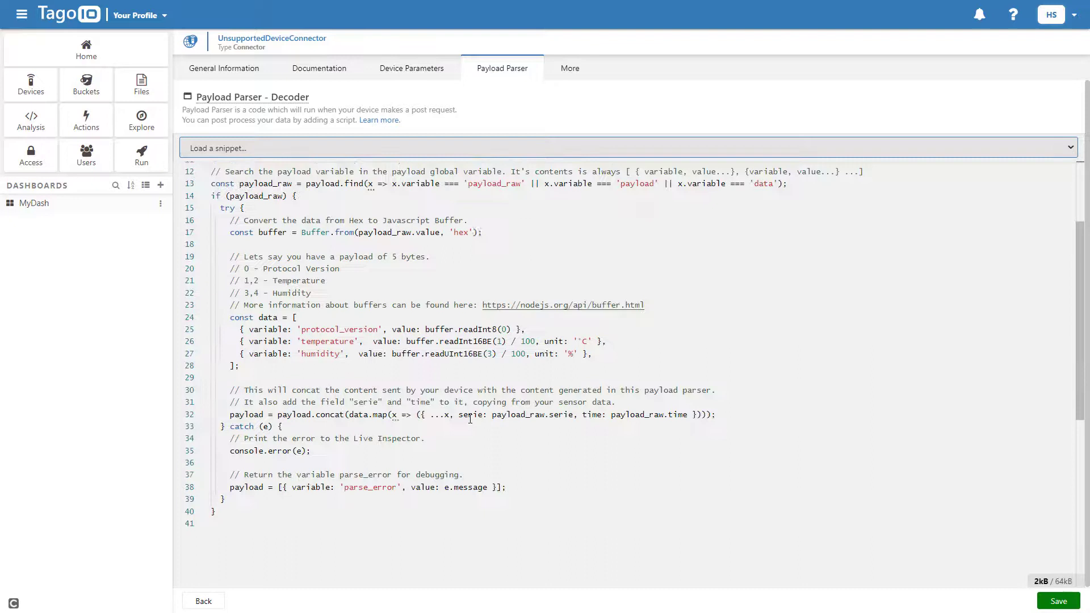
{"action": "scroll", "scroll_direction": "up", "scroll_amount": 3}
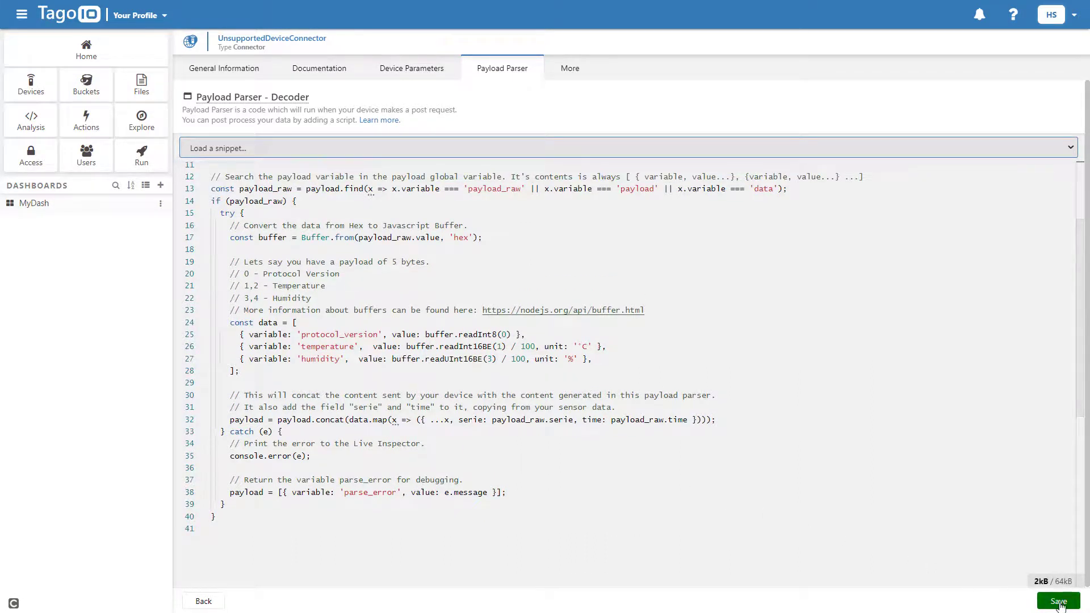
{"action": "left_click", "coordinate": [1058, 600]}
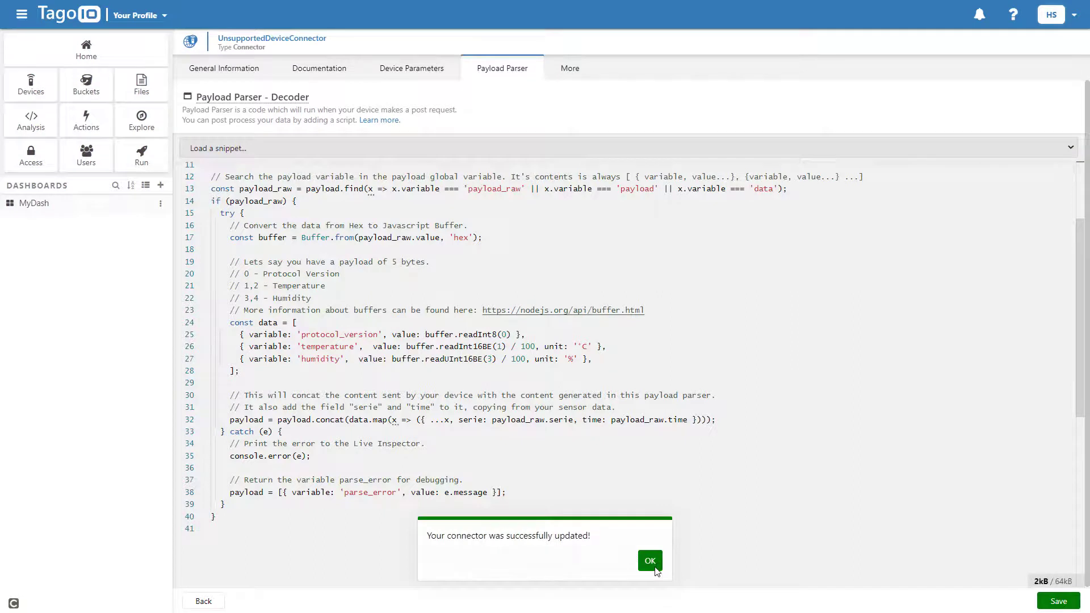
{"action": "left_click", "coordinate": [648, 560]}
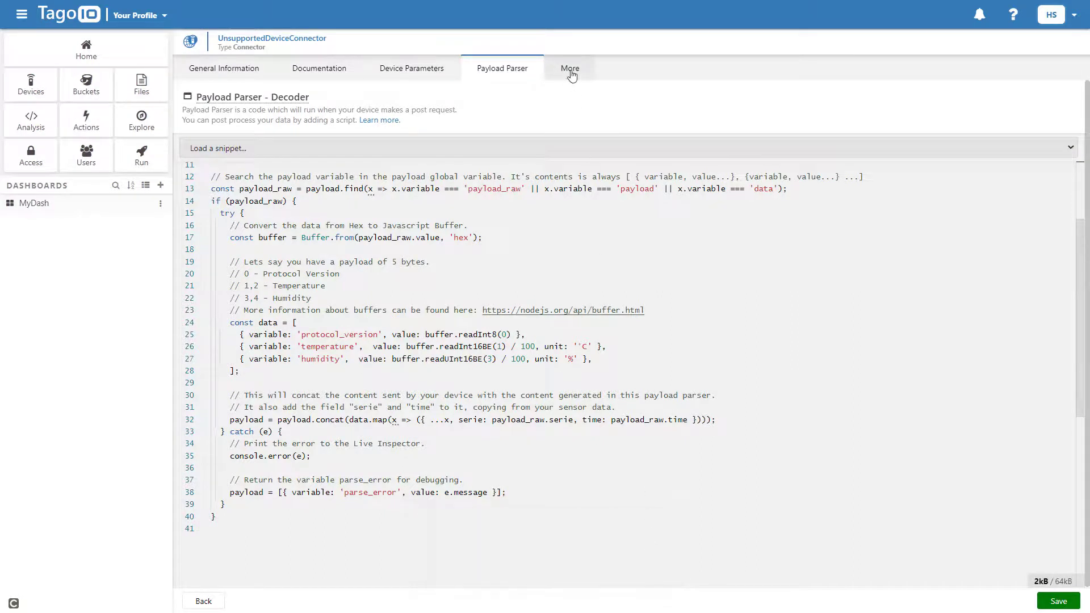
Toggle Public under More to draft the 'Make my connector public' support ticket.
{"action": "left_click", "coordinate": [570, 69]}
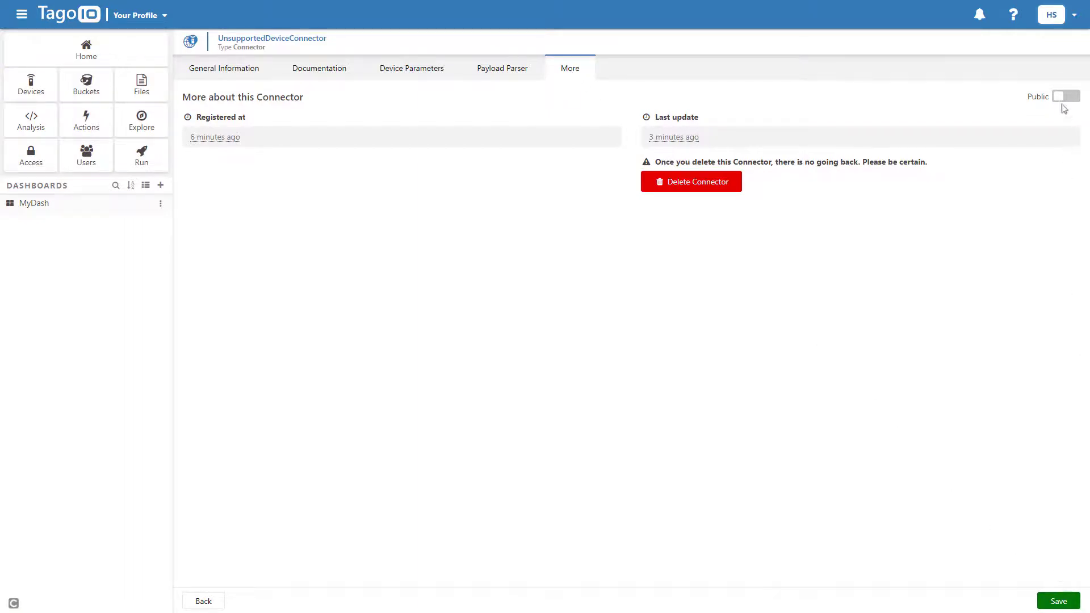
{"action": "left_click", "coordinate": [1065, 97]}
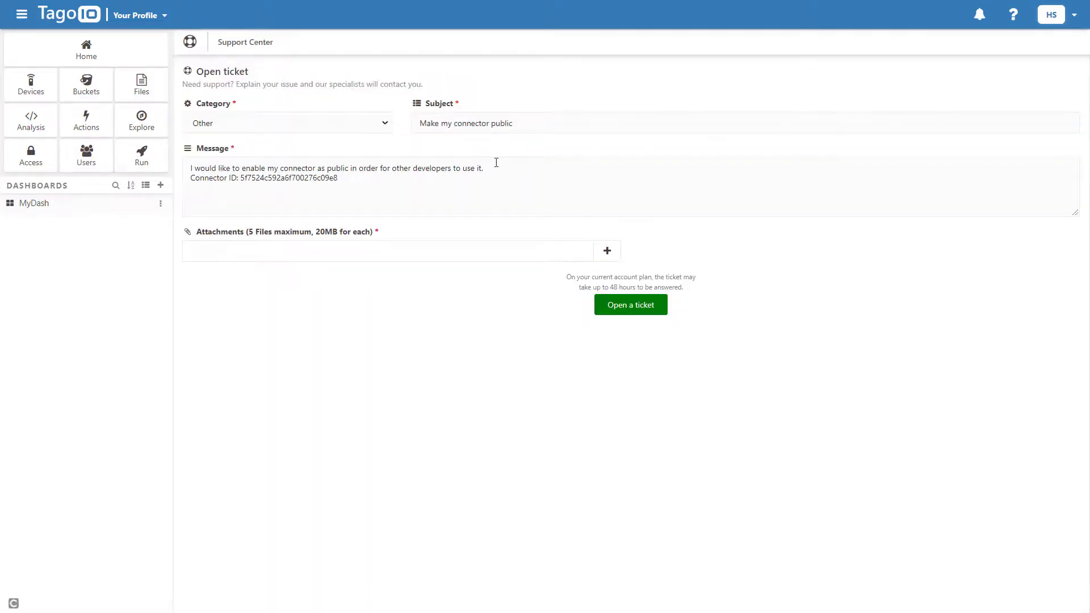
{"action": "mouse_move", "coordinate": [371, 177]}
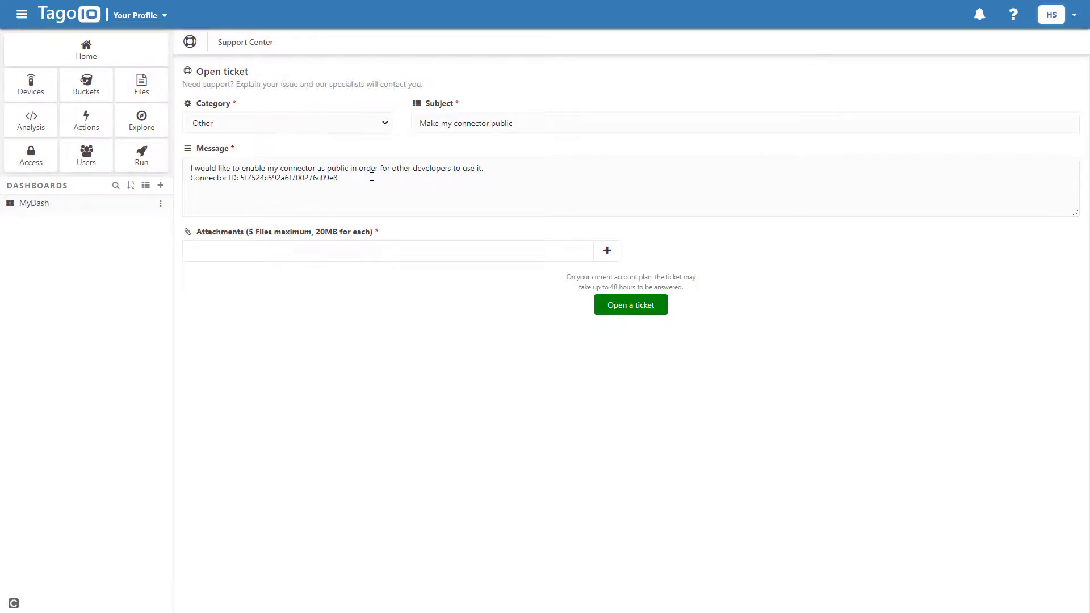
{"action": "mouse_move", "coordinate": [31, 84]}
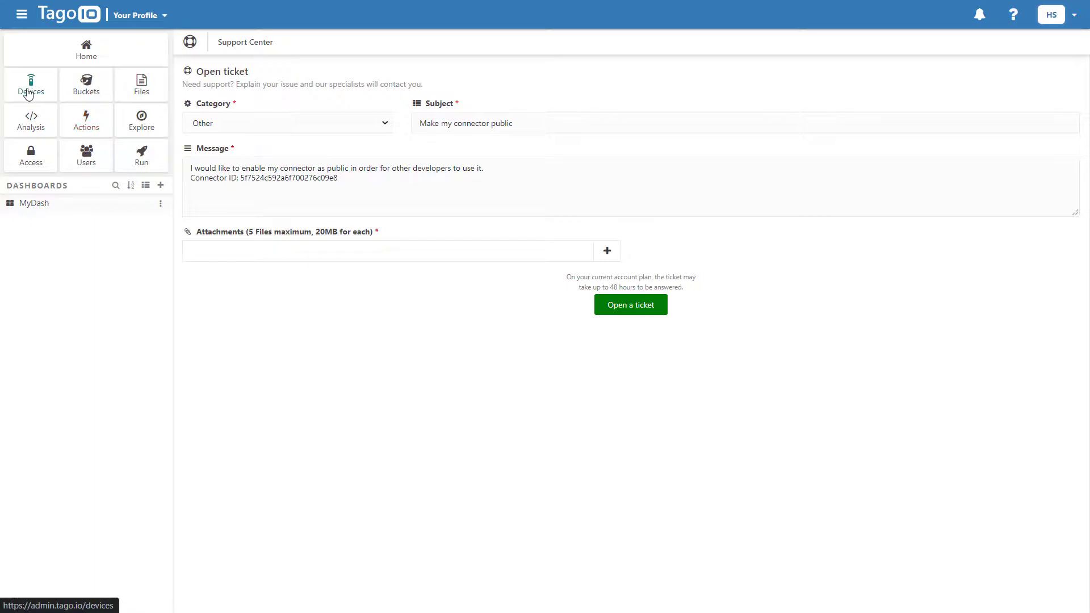
Add device MyUnsupportedDevice1 from the private UnsupportedDeviceConnector, filling its Device EUI.
{"action": "left_click", "coordinate": [31, 84]}
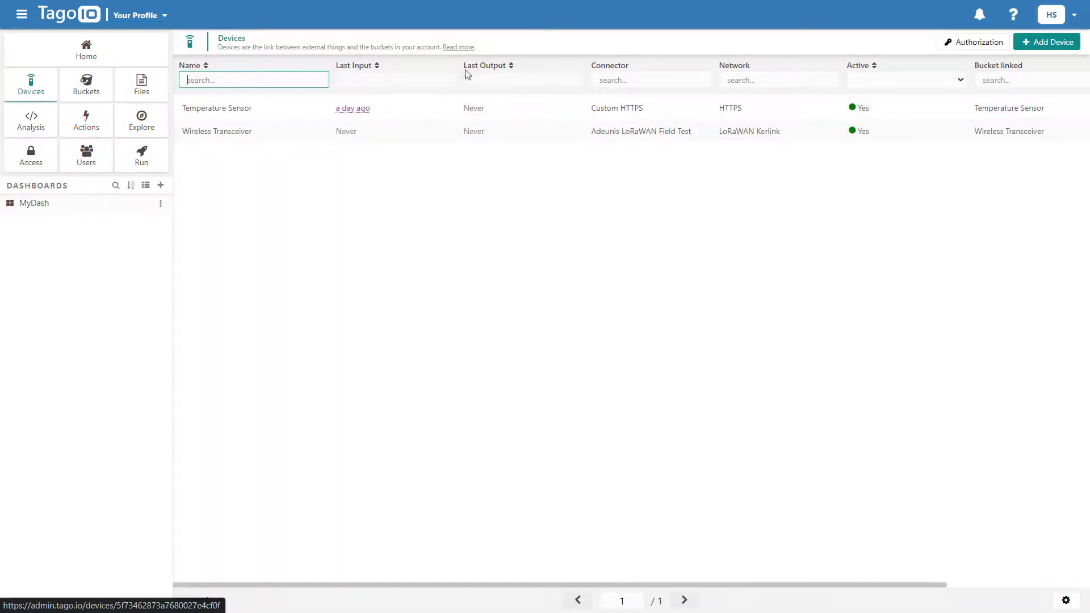
{"action": "left_click", "coordinate": [1047, 42]}
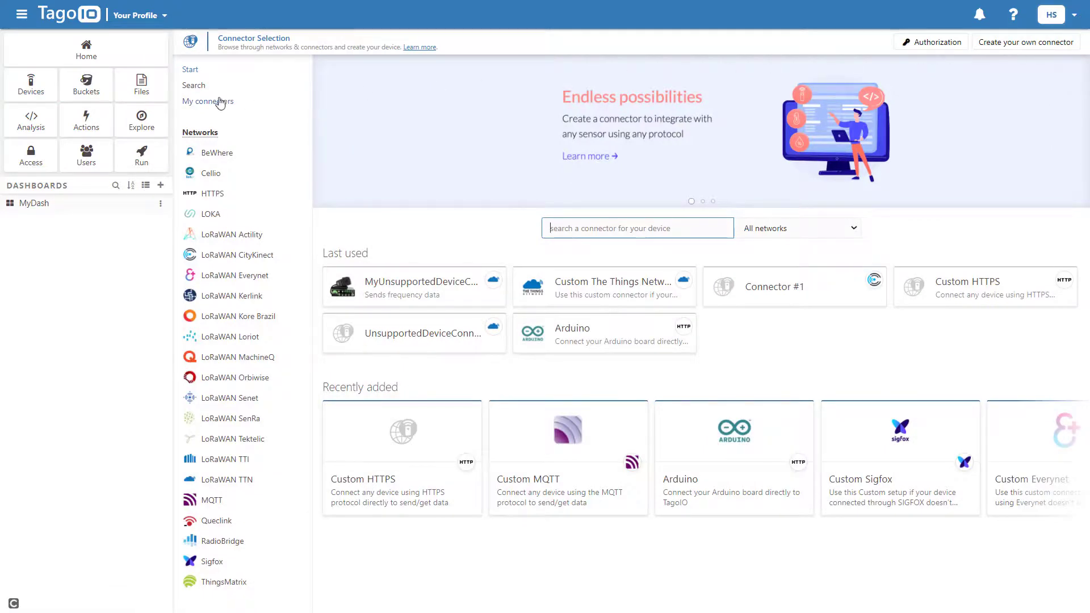
{"action": "left_click", "coordinate": [207, 101]}
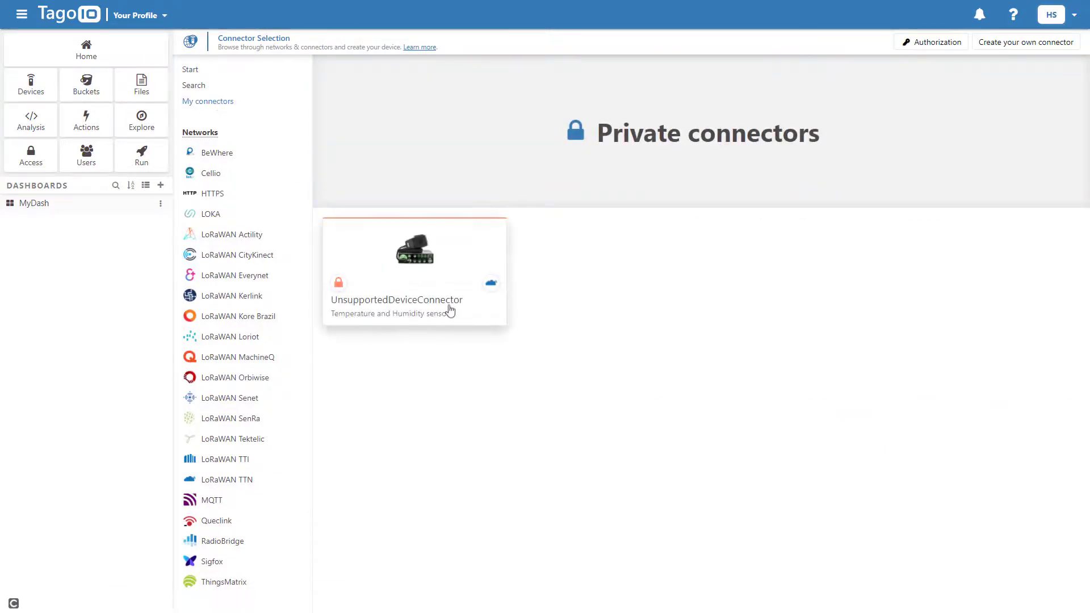
{"action": "left_click", "coordinate": [414, 271]}
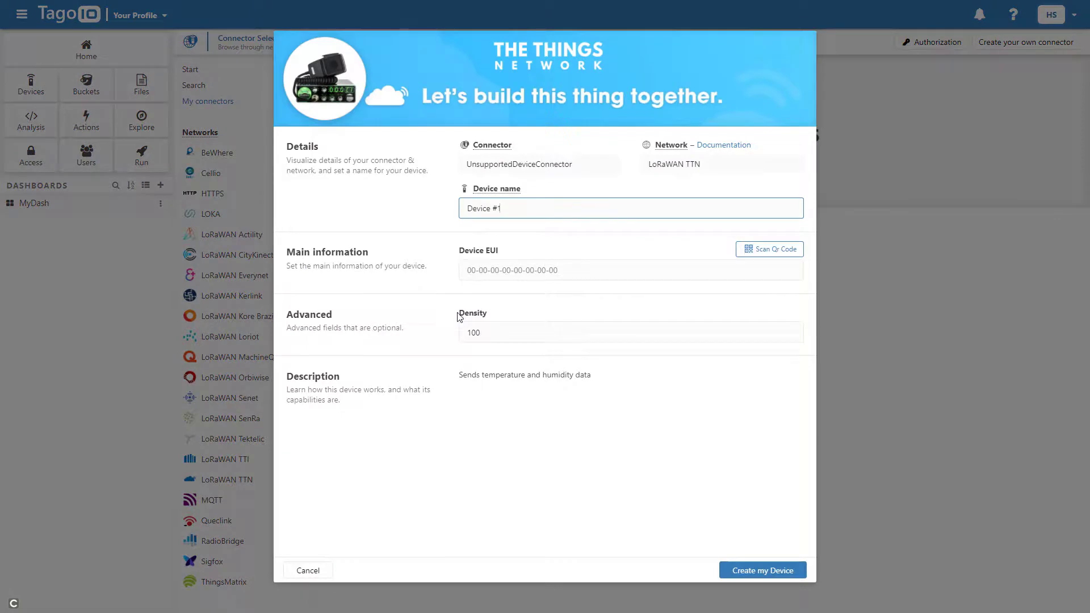
{"action": "mouse_move", "coordinate": [506, 244]}
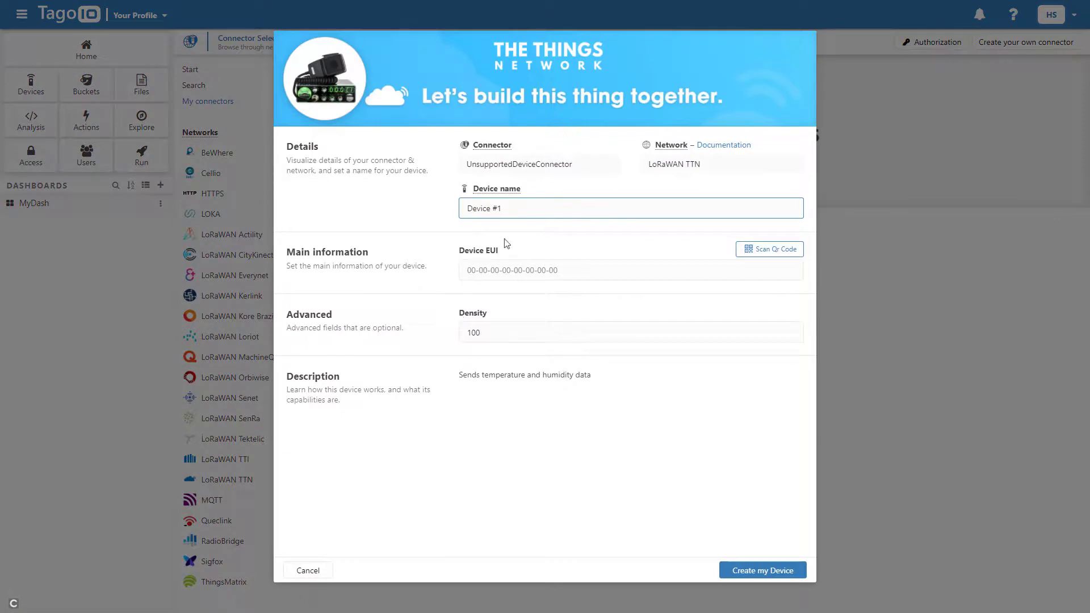
{"action": "type", "text": "My"}
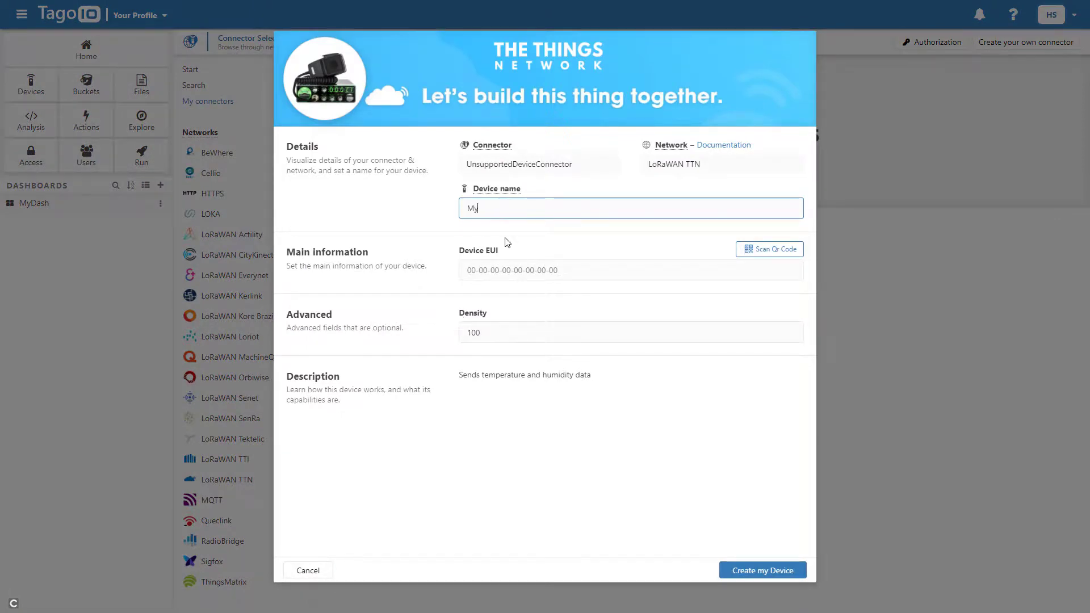
{"action": "type", "text": "UnsupportedDevice1"}
{"action": "left_click", "coordinate": [631, 269]}
{"action": "type", "text": "AB-03-03-03-03-03-03-03"}
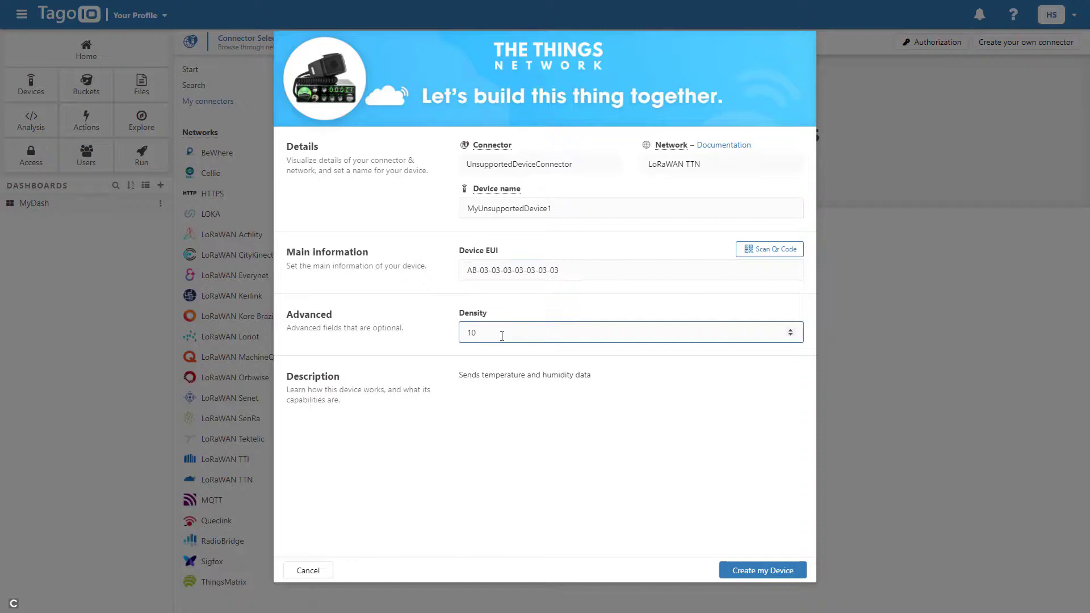
{"action": "left_click", "coordinate": [762, 570]}
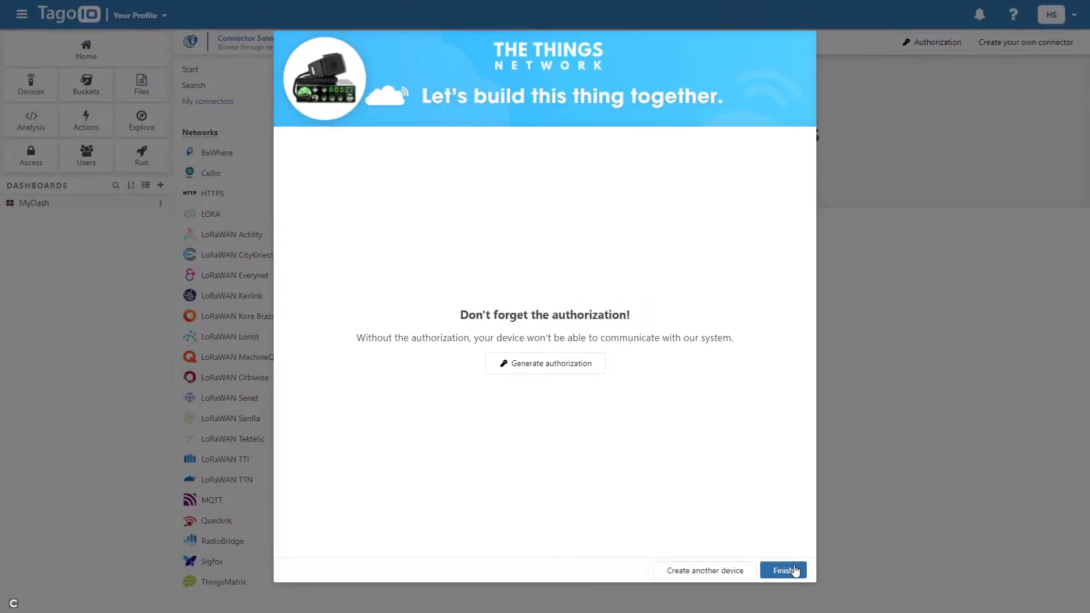
Finish creating MyUnsupportedDevice1 and start its Live Inspector to await incoming data.
{"action": "left_click", "coordinate": [782, 570]}
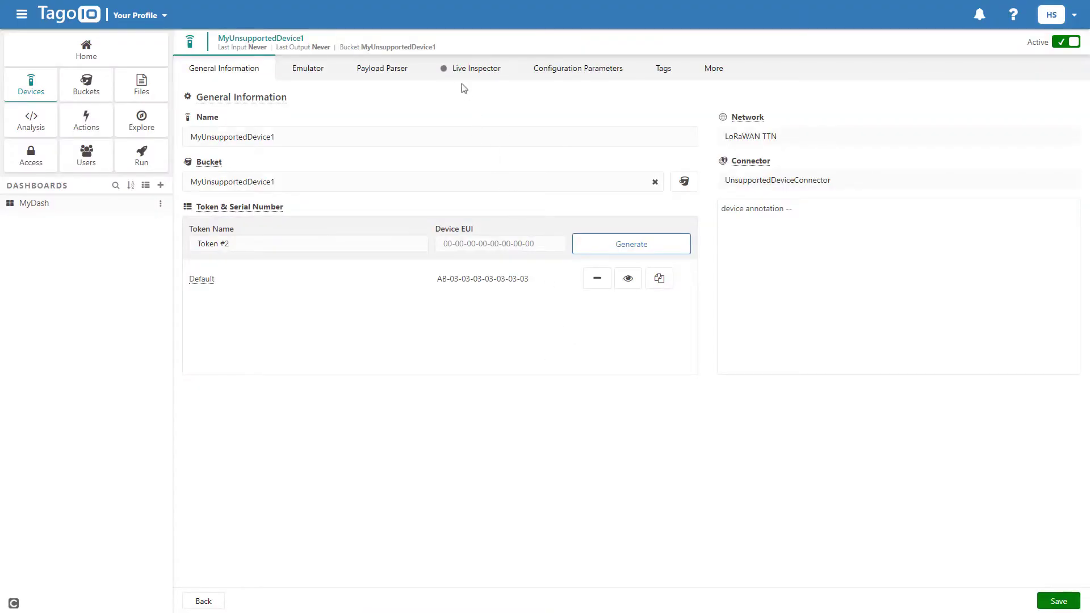
{"action": "left_click", "coordinate": [477, 68]}
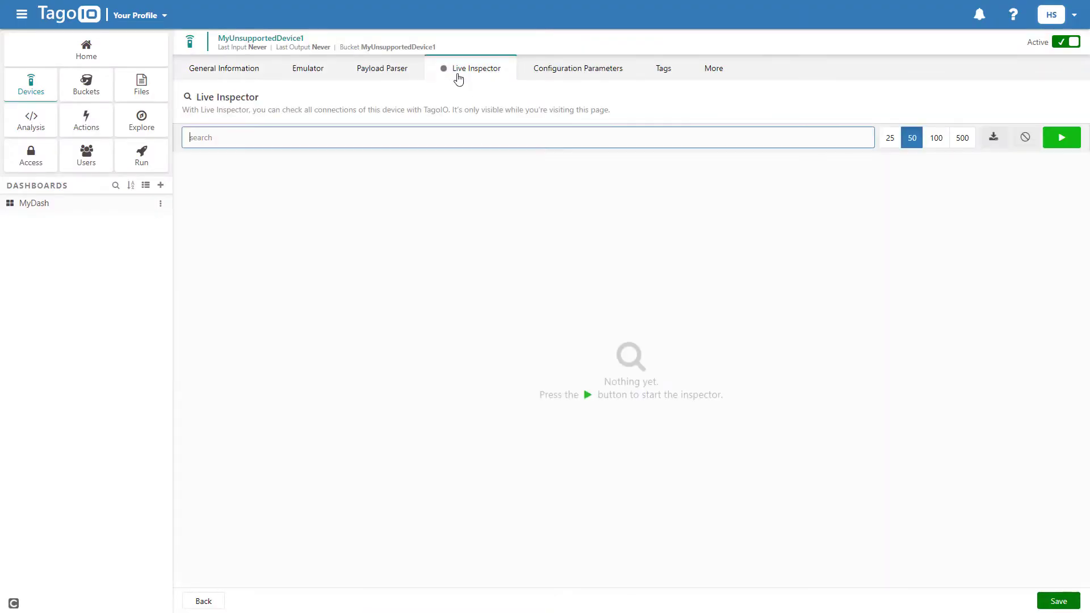
{"action": "left_click", "coordinate": [1060, 137]}
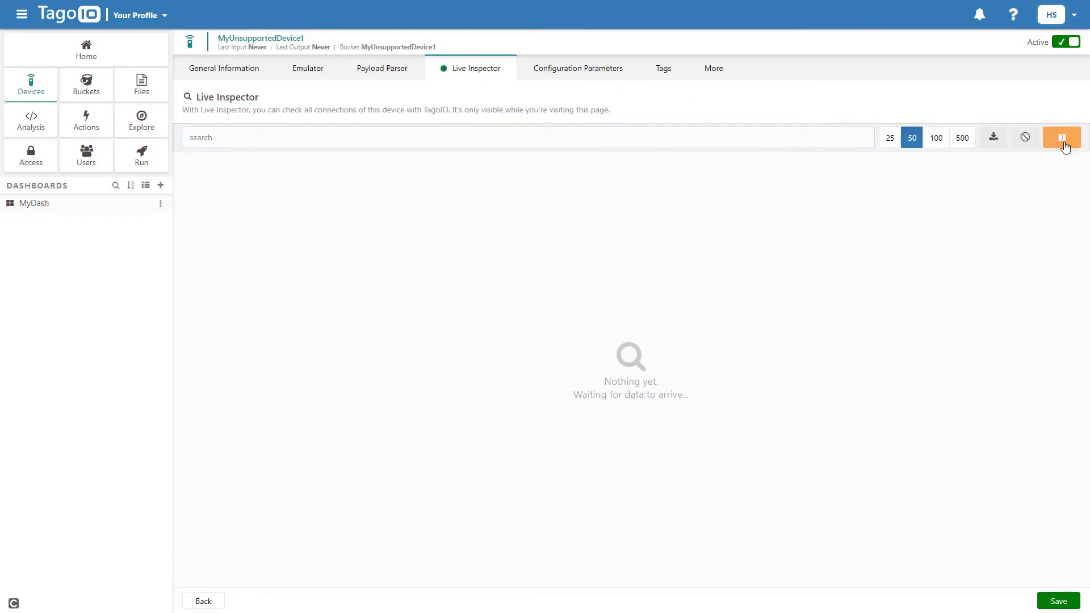